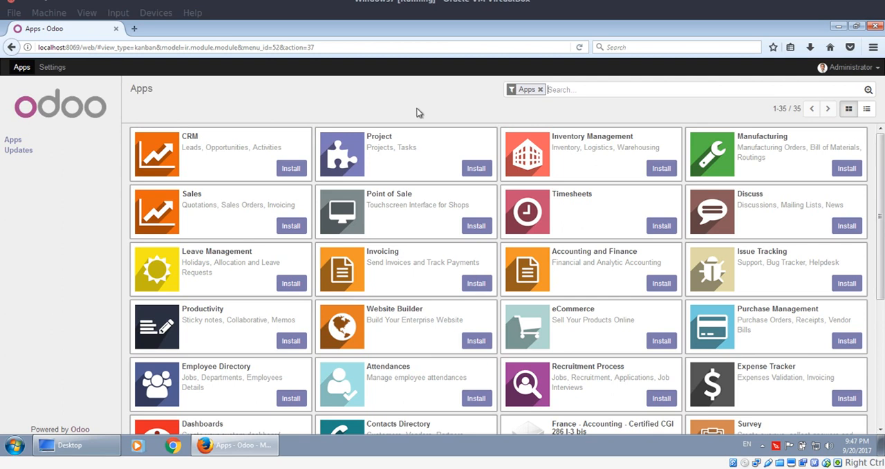
mouse_move(388, 99)
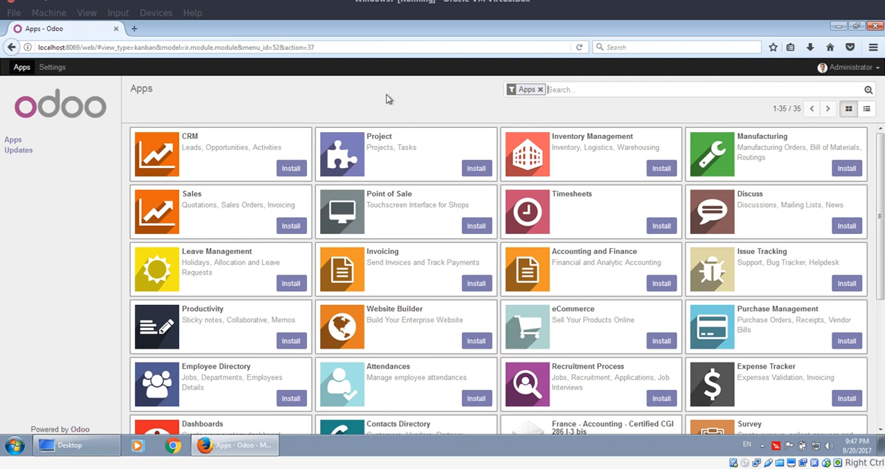
mouse_move(252, 121)
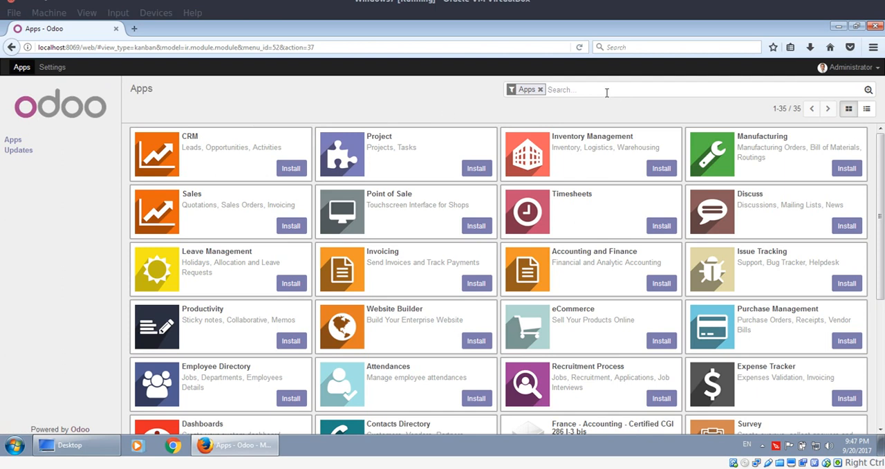
mouse_move(592, 100)
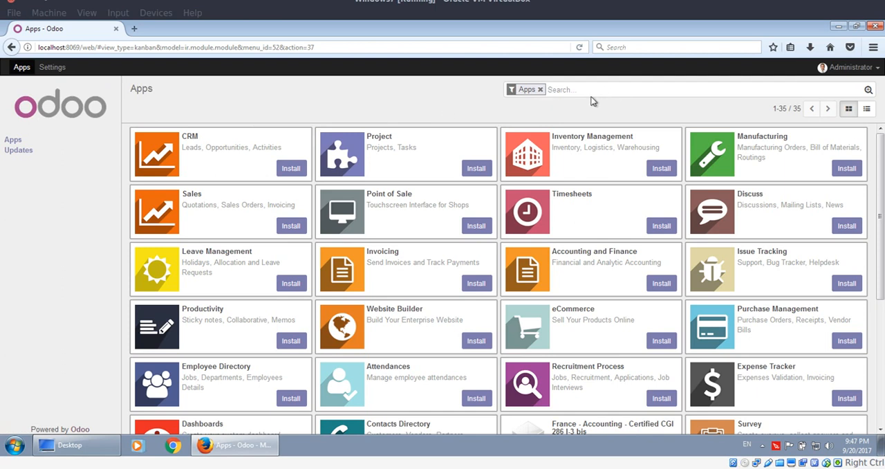
mouse_move(542, 94)
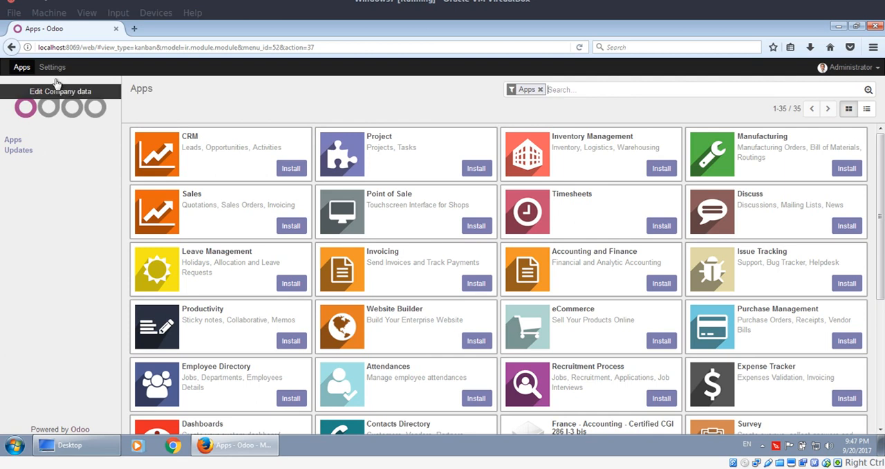
Step: Activate developer mode from the Odoo Settings dashboard
click(52, 67)
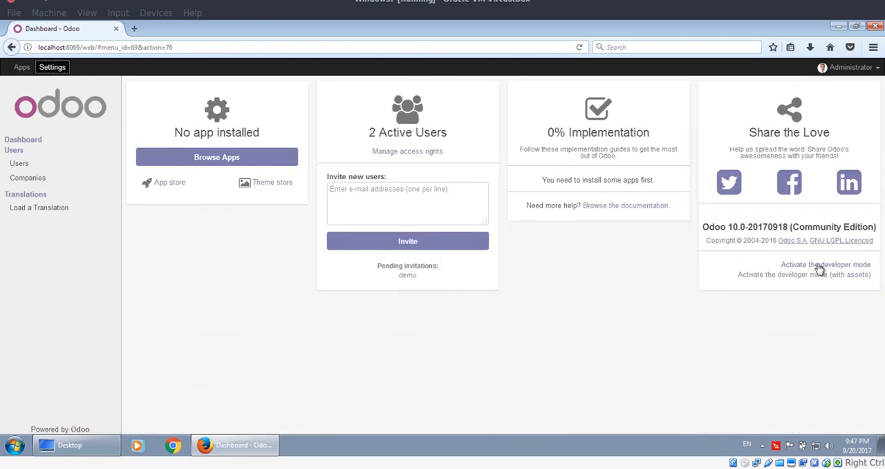
click(825, 264)
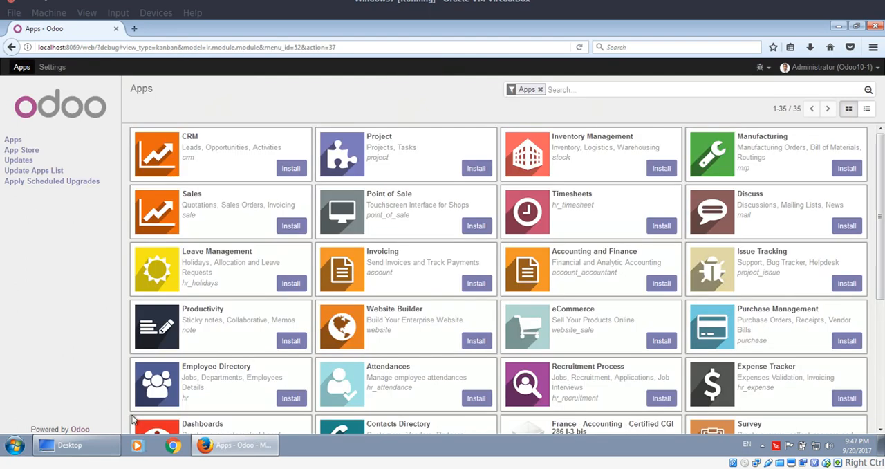
Step: Paste the dusal_pos_bonus module folder into Odoo 10.0\server\odoo\addons, granting administrator permission
click(69, 444)
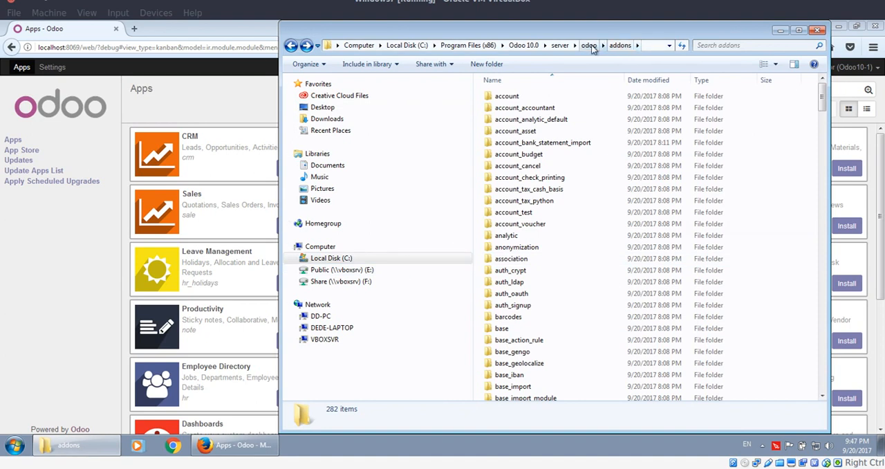
right_click(499, 96)
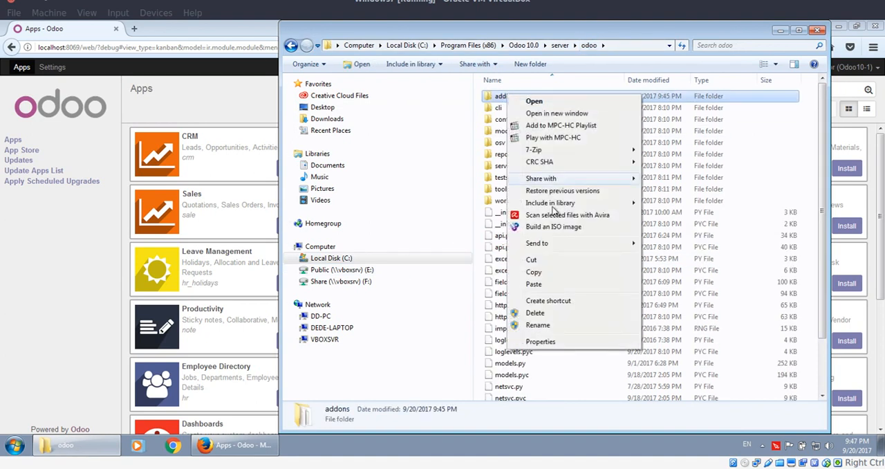
click(534, 284)
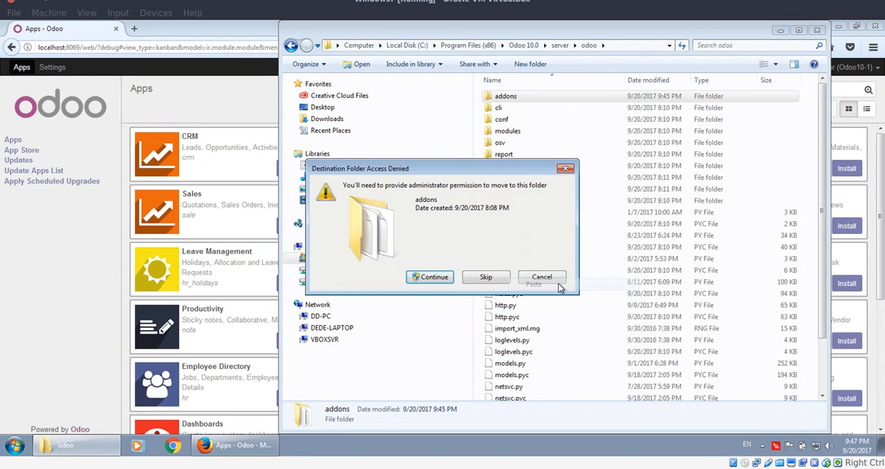
click(430, 277)
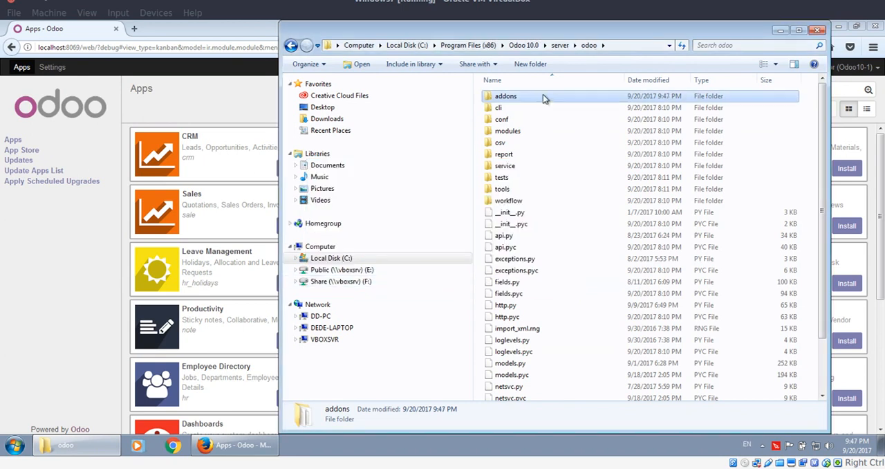
Step: Browse into addons and dusal_pos_bonus to confirm the copy, then return to Odoo
double_click(506, 96)
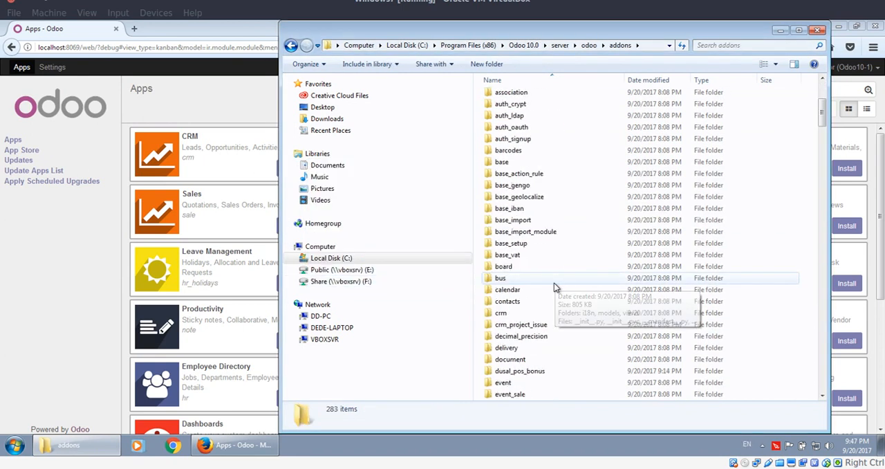
scroll(down, 3)
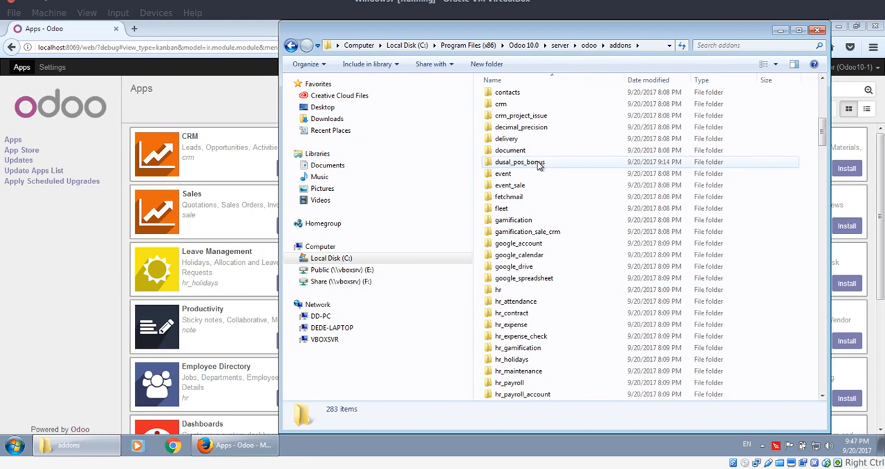
double_click(519, 162)
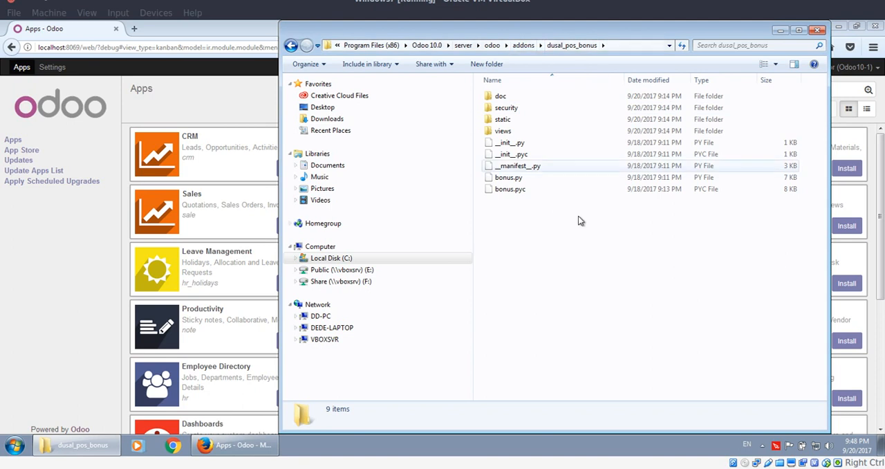
click(503, 119)
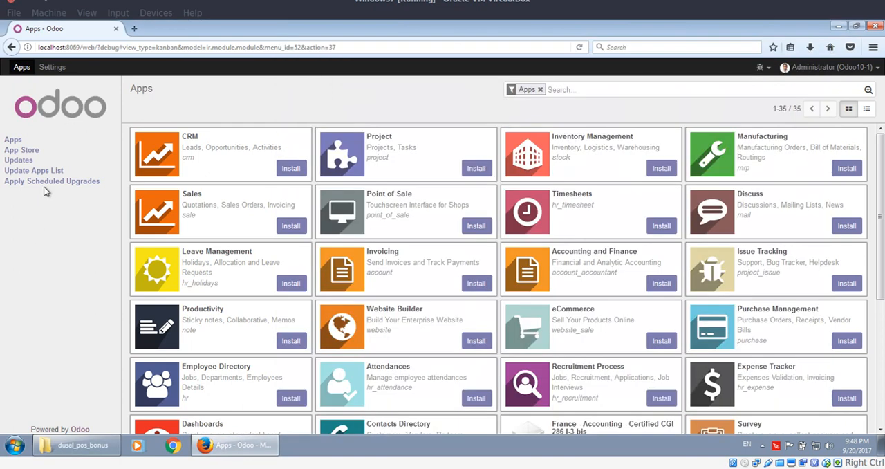
mouse_move(34, 170)
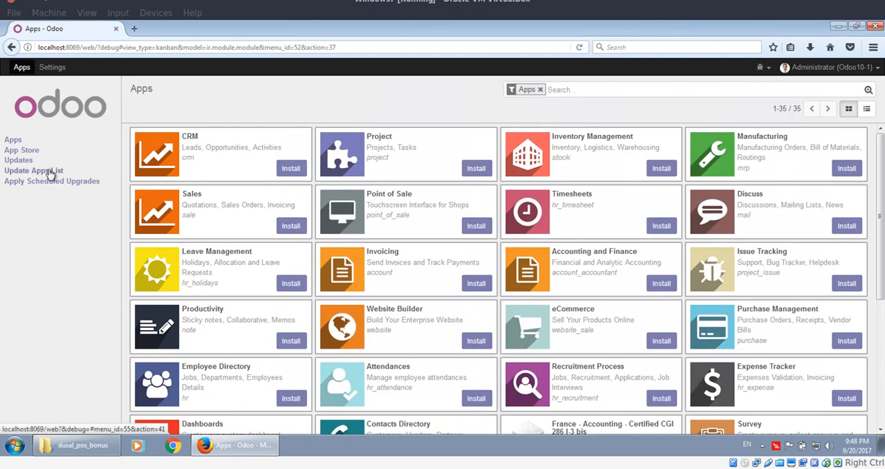
Step: Update the Apps list and view the dusal addon's broken icon image on its own
click(34, 170)
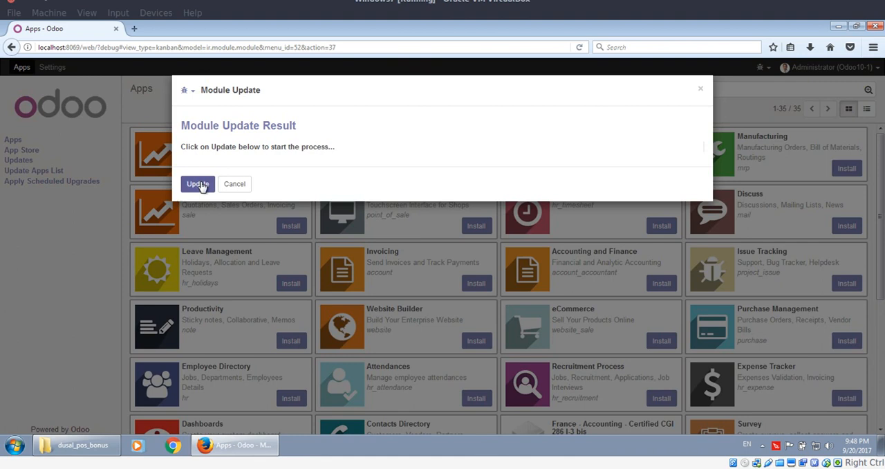
click(198, 183)
text(dusal)
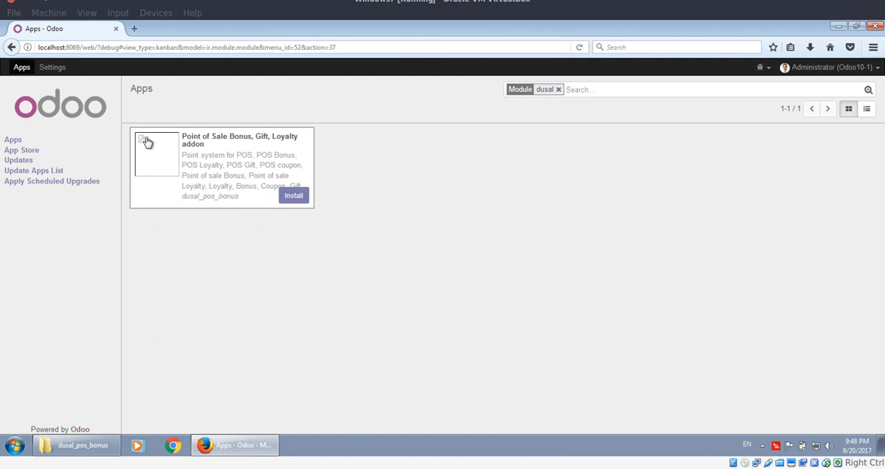
mouse_move(140, 150)
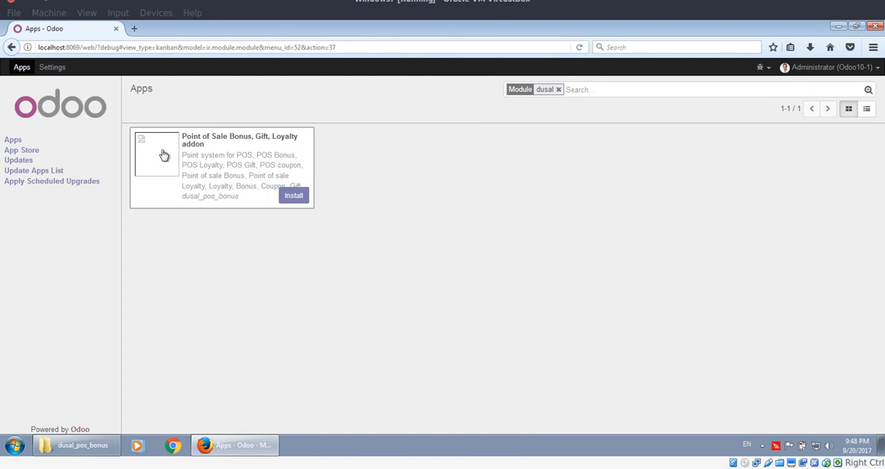
mouse_move(95, 147)
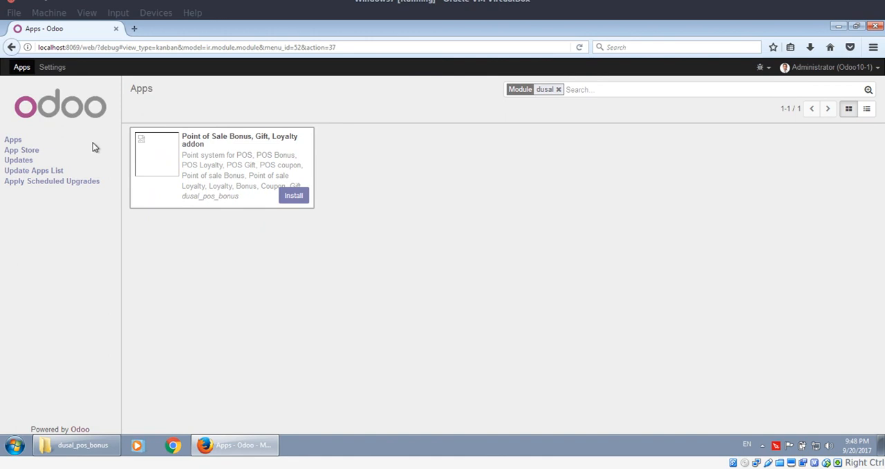
right_click(156, 152)
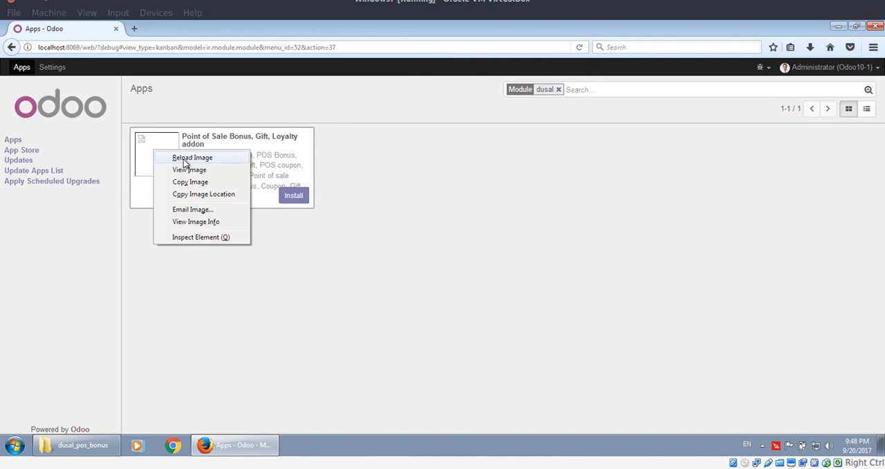
click(192, 157)
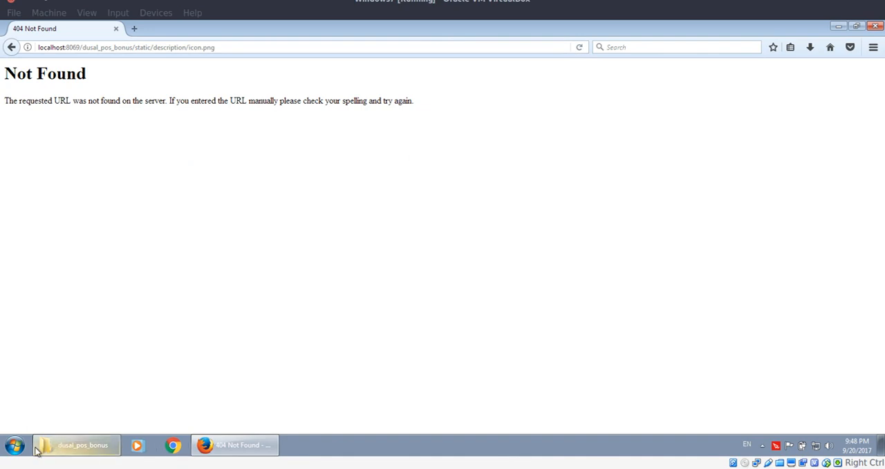
Step: Restart the odoo-server-10.0 service from the Windows Services manager
click(14, 445)
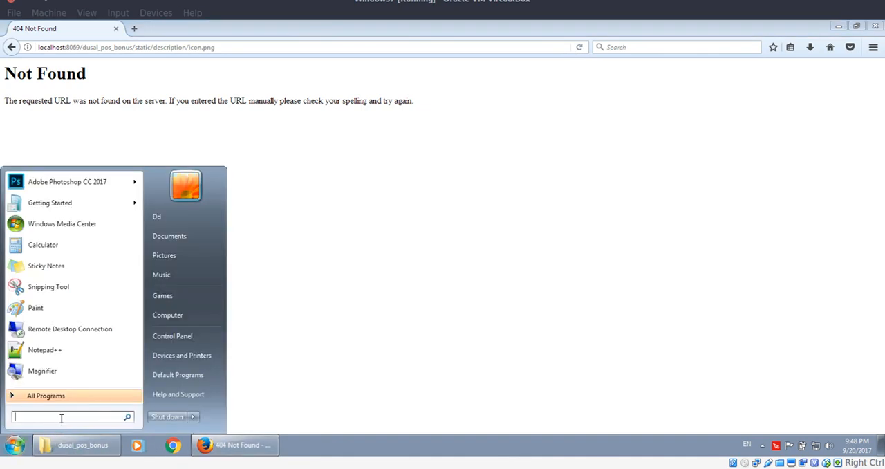
text(service)
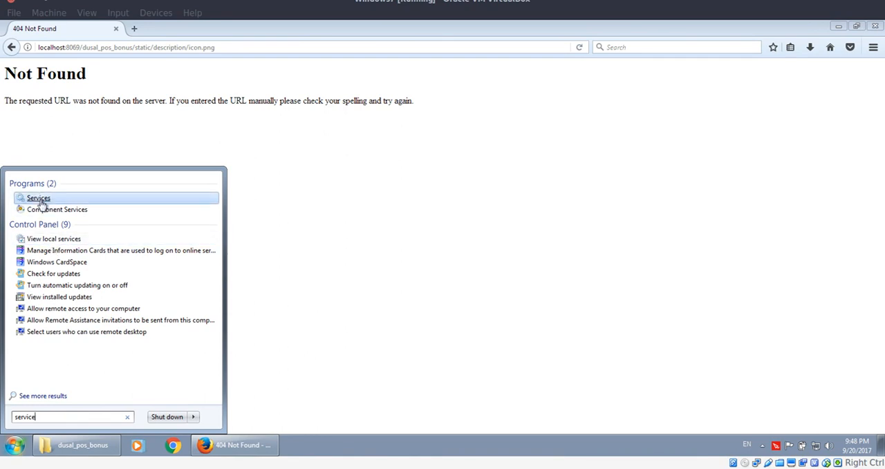
mouse_move(39, 199)
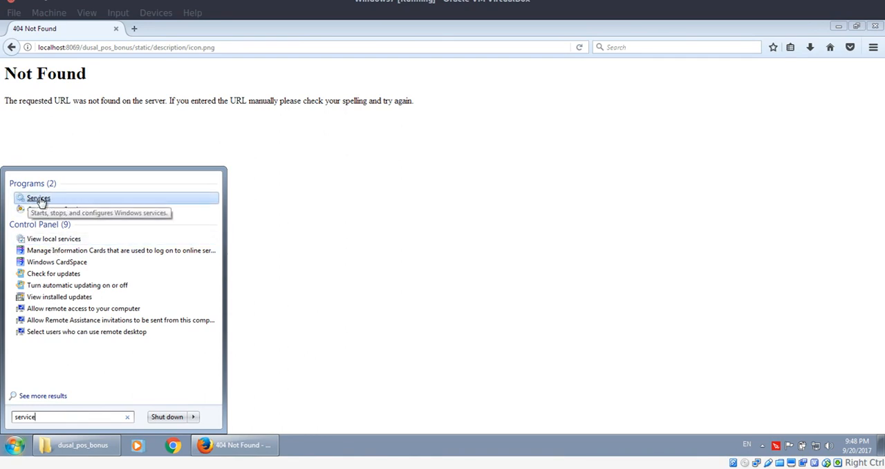
click(39, 198)
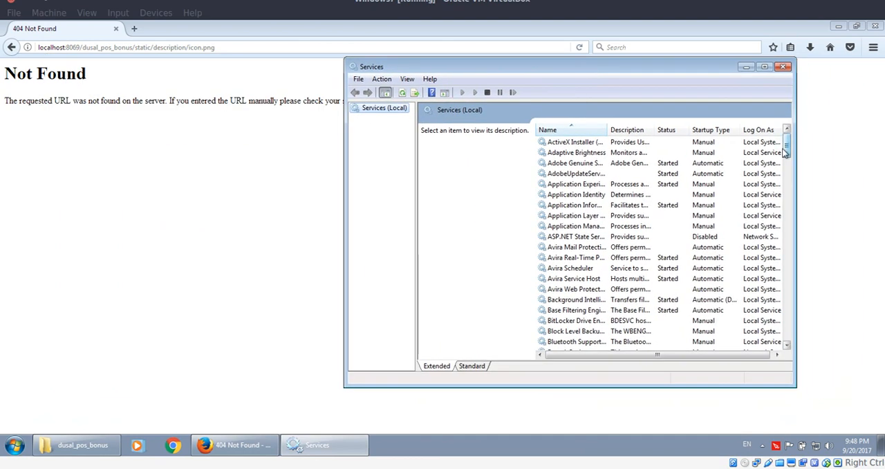
scroll(down, 3)
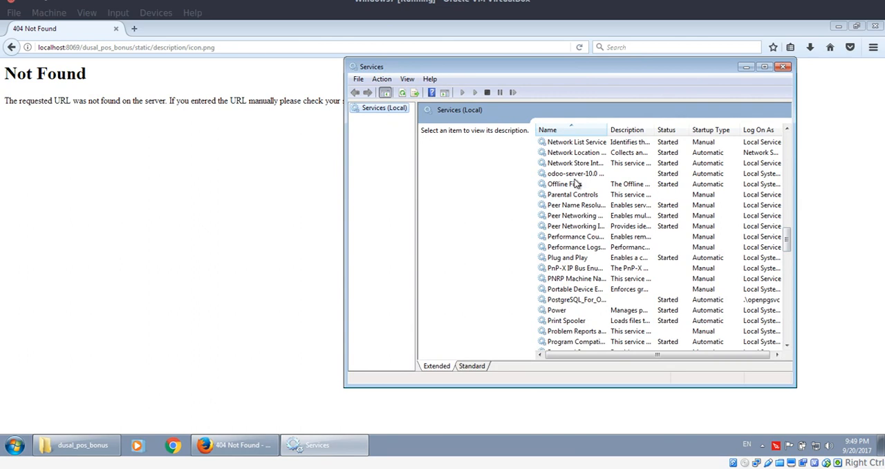
click(574, 174)
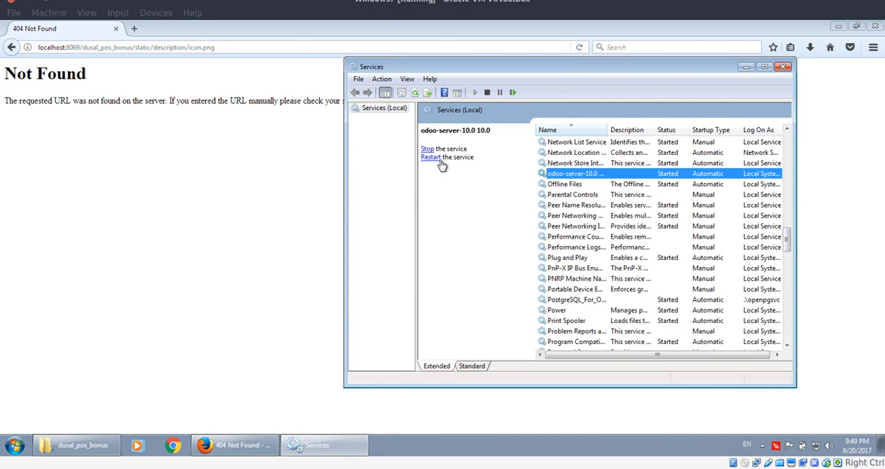
click(430, 157)
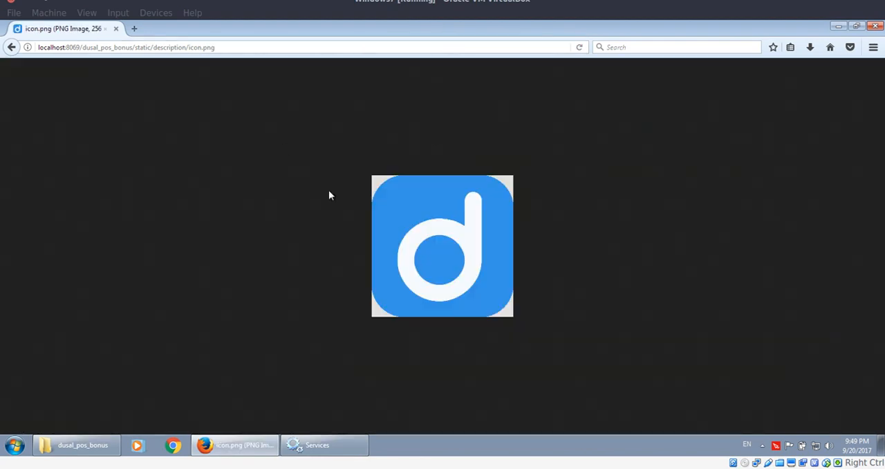
mouse_move(518, 232)
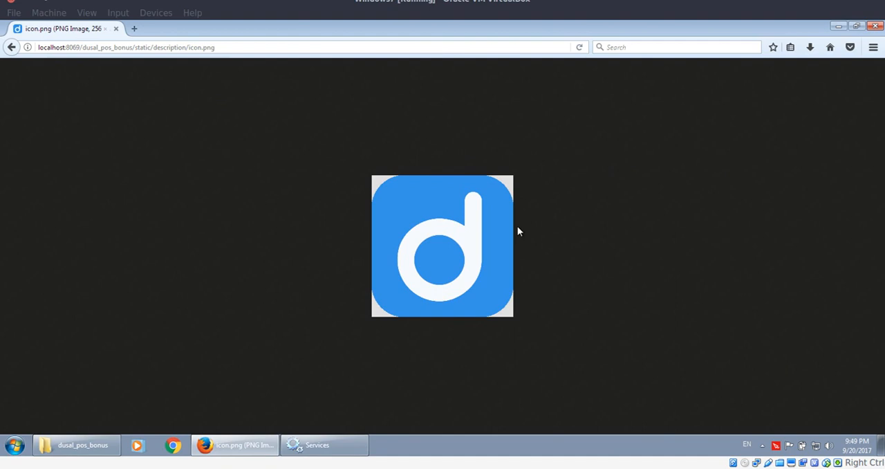
mouse_move(779, 81)
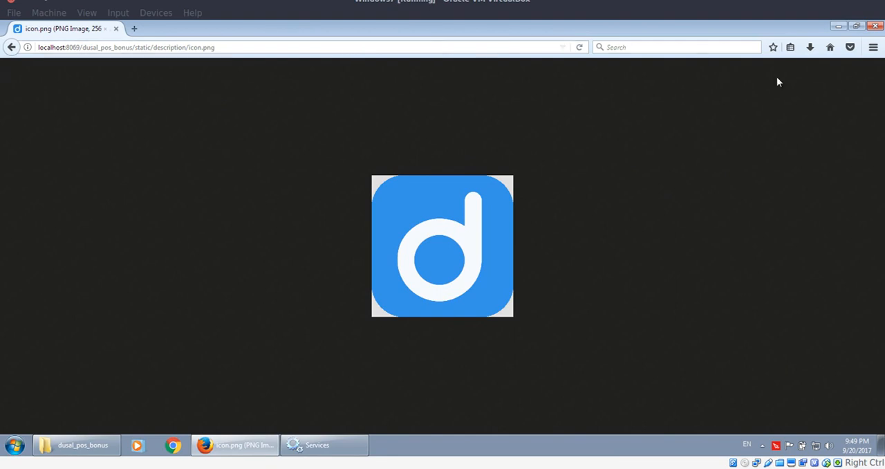
Step: Clear Firefox's cache and site data through Clear Recent History
click(873, 47)
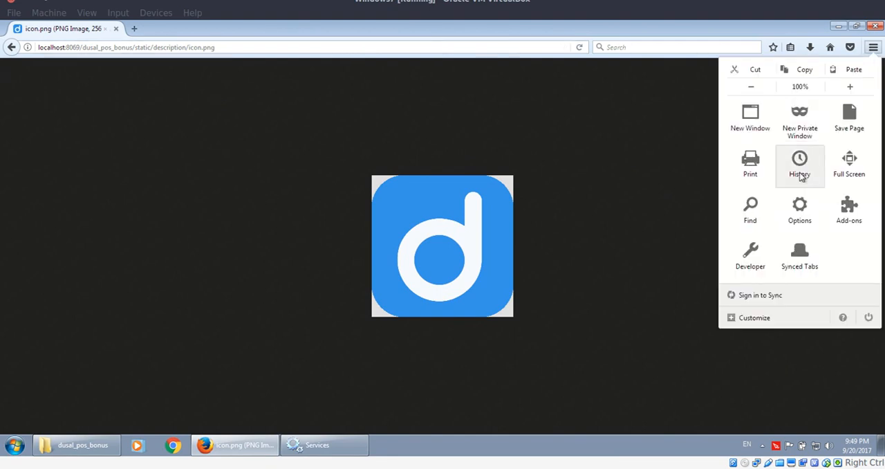
click(799, 164)
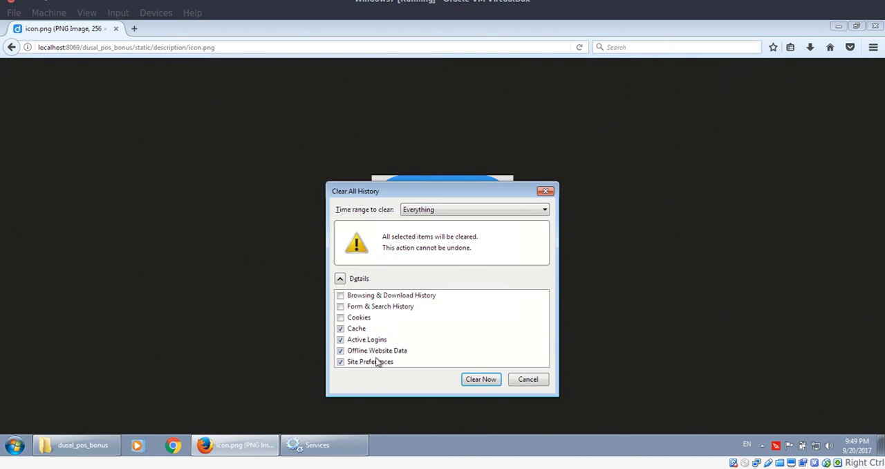
mouse_move(407, 357)
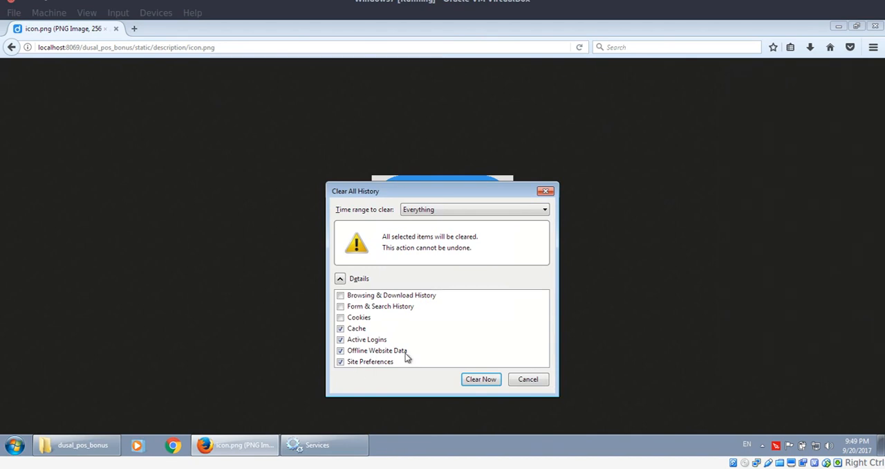
mouse_move(449, 369)
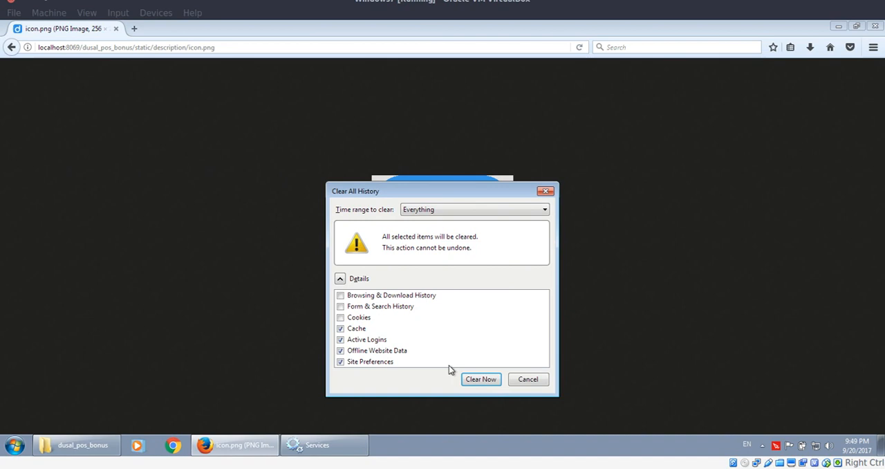
click(480, 378)
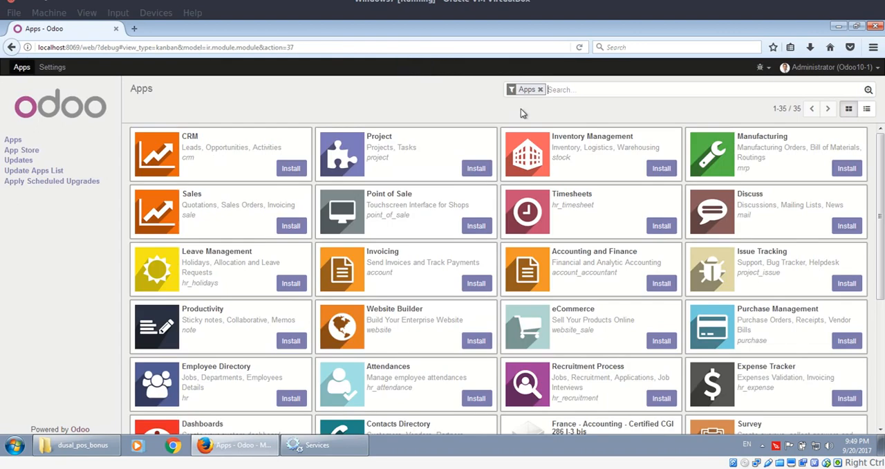
Step: Install the Point of Sale Bonus, Gift, Loyalty addon, then restart the Odoo server service
click(540, 89)
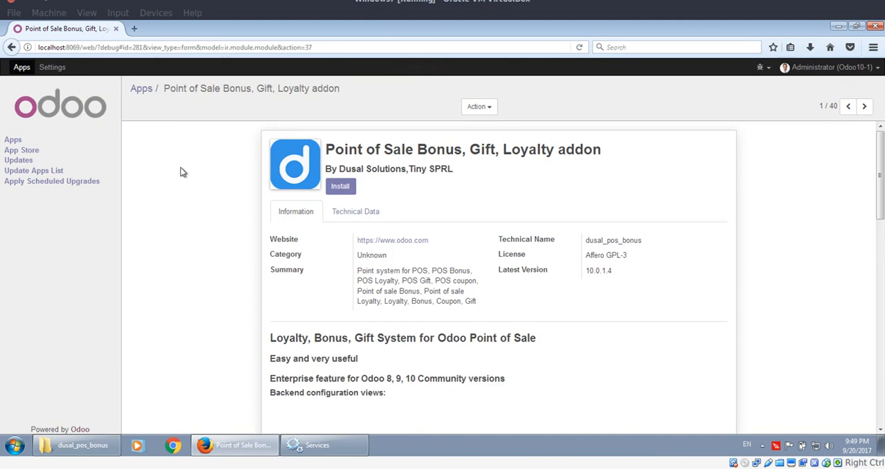
click(341, 185)
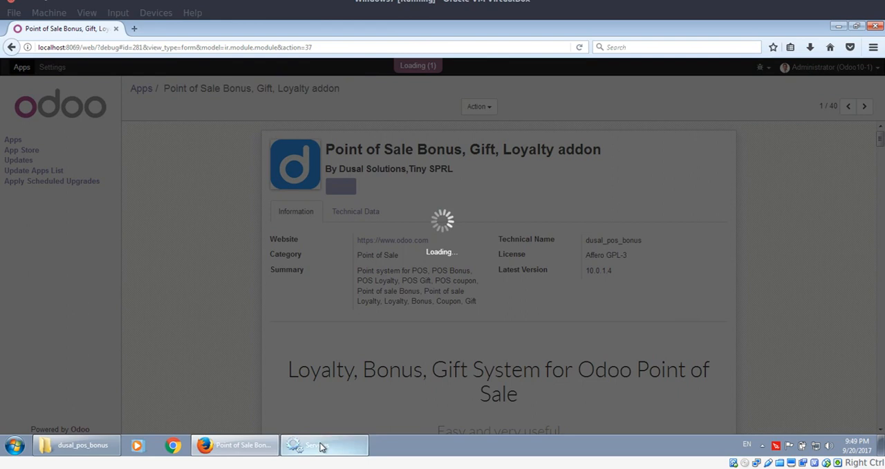
click(323, 445)
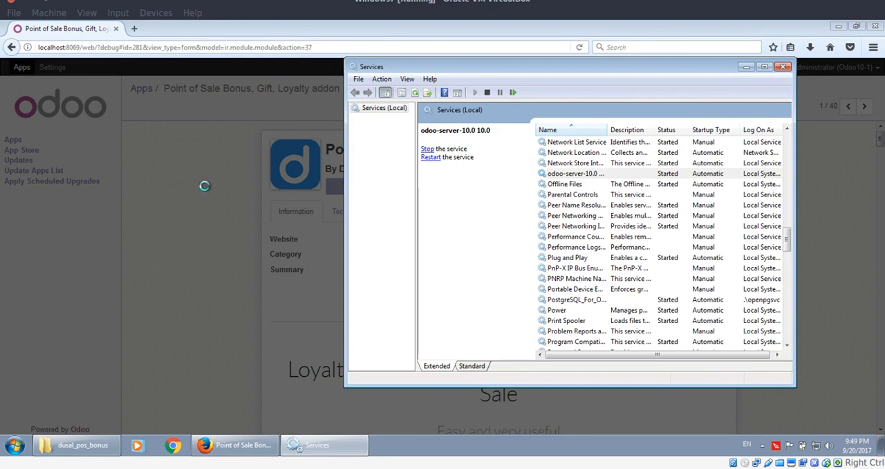
click(234, 444)
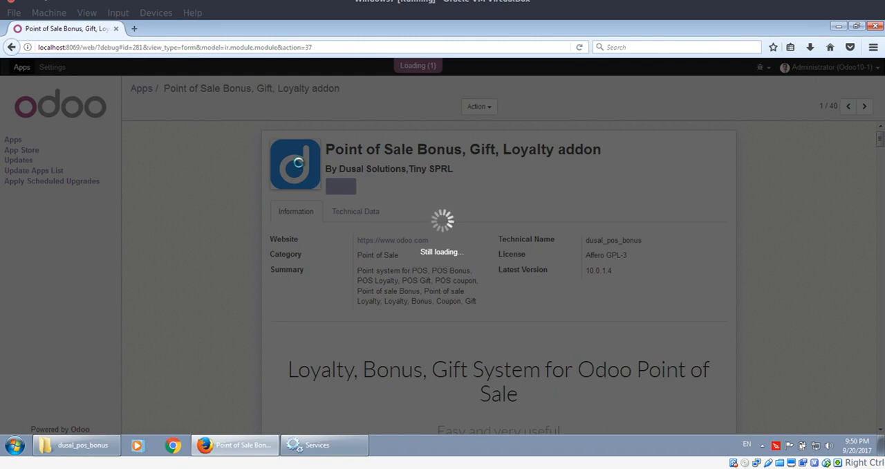
mouse_move(290, 180)
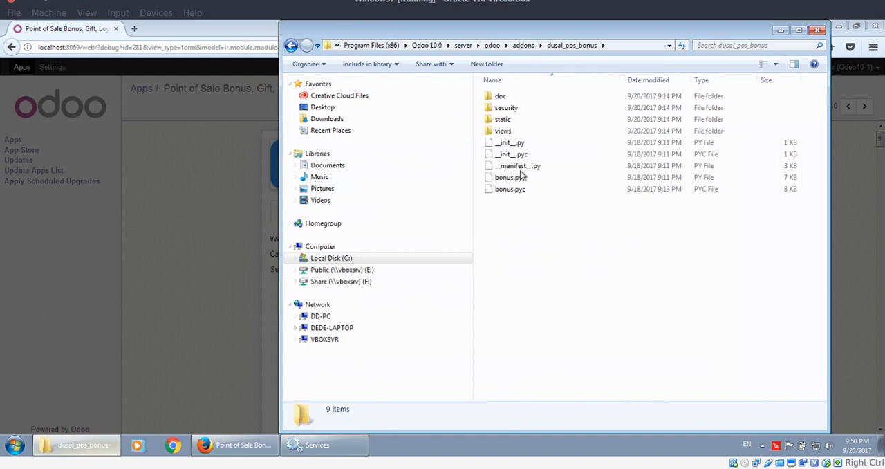
Step: Look inside the addon's static folder, check the loading Odoo page, then go back to addons
double_click(503, 119)
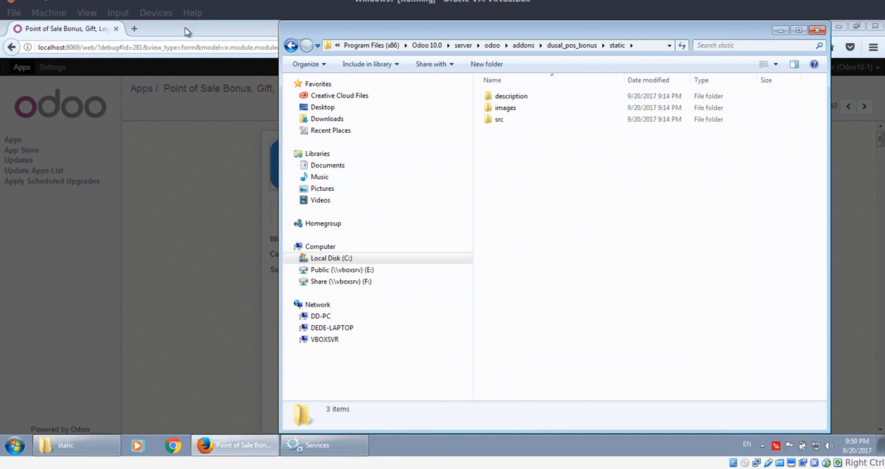
click(324, 445)
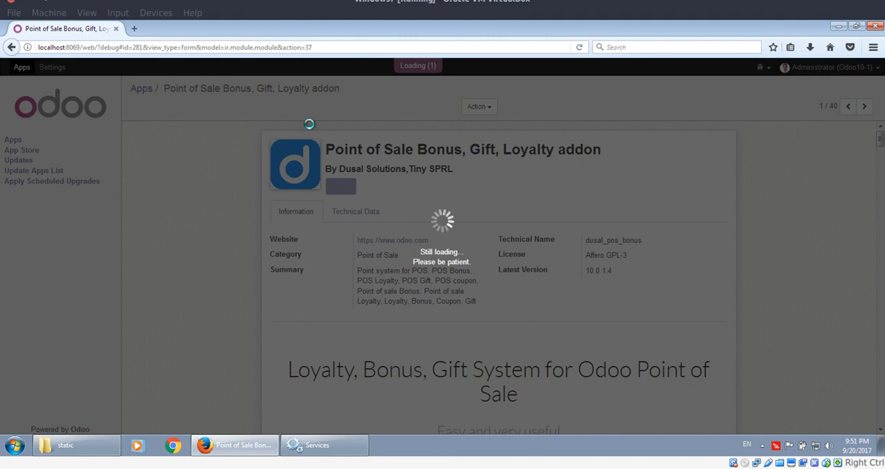
mouse_move(63, 68)
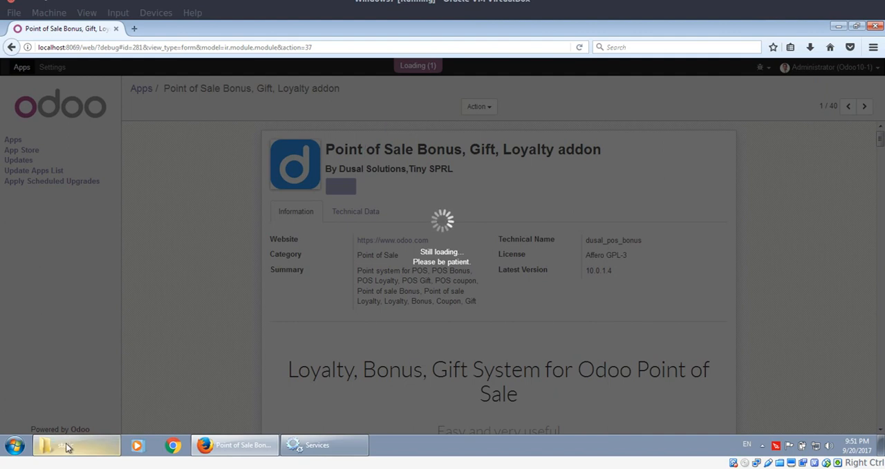
click(76, 444)
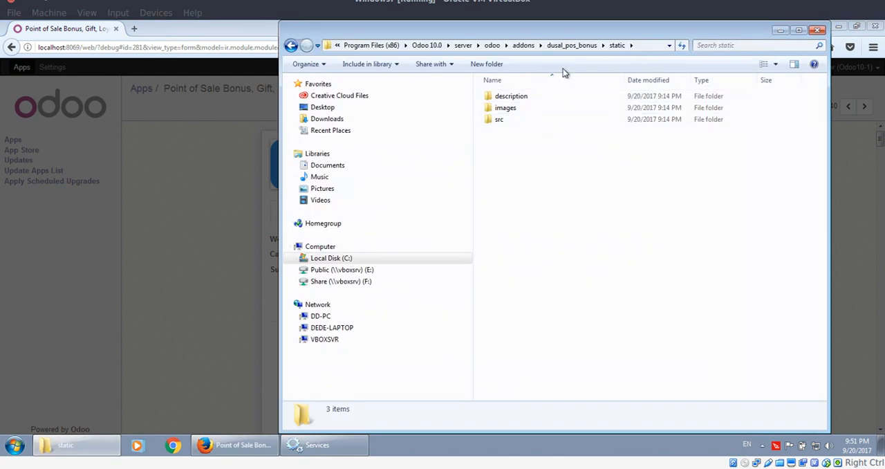
click(522, 45)
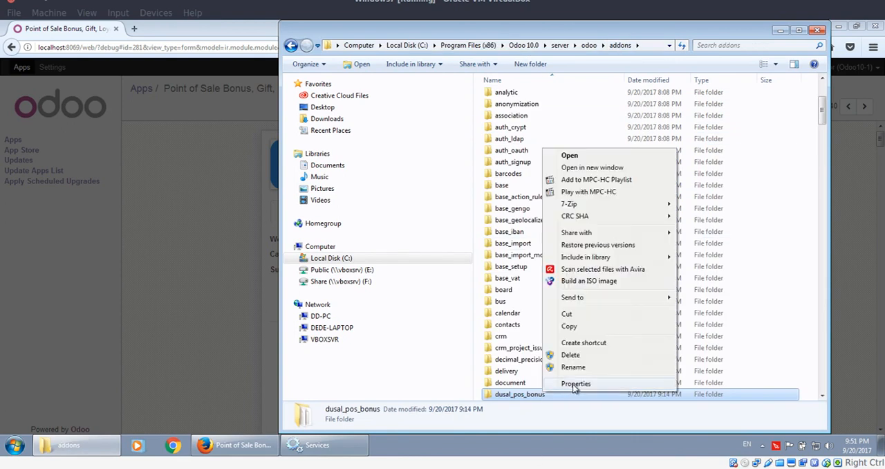
Step: Review the dusal_pos_bonus folder's Security permissions for Administrators and Users
click(575, 383)
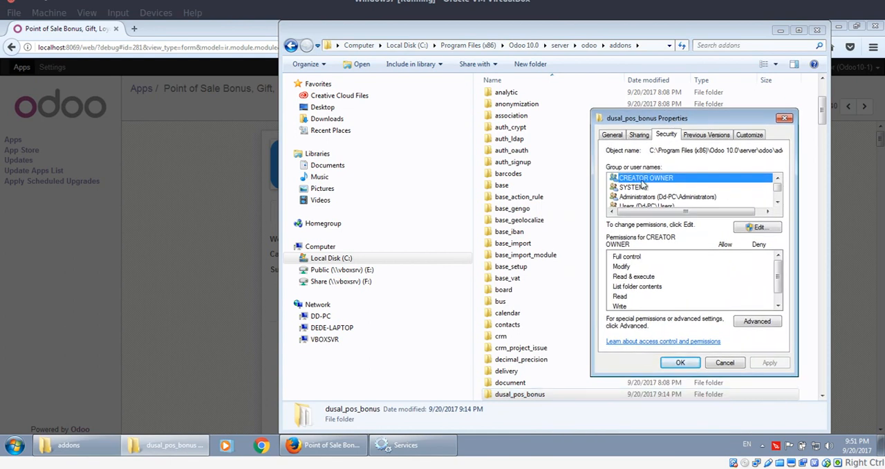
click(665, 178)
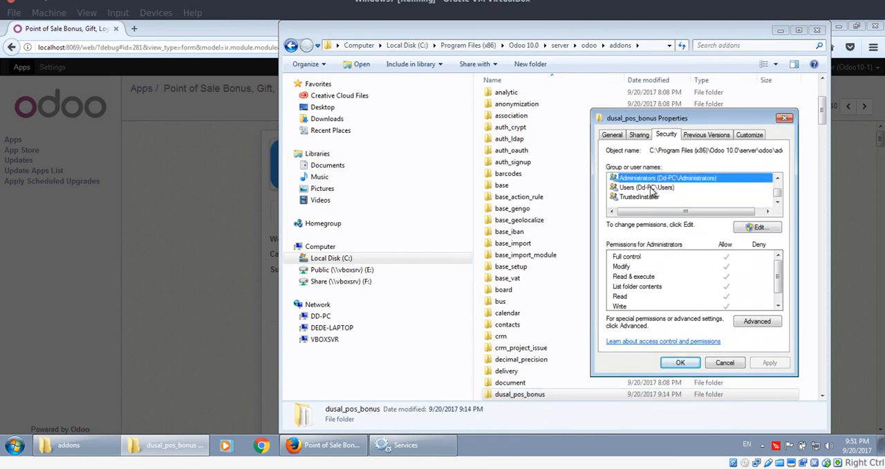
click(646, 187)
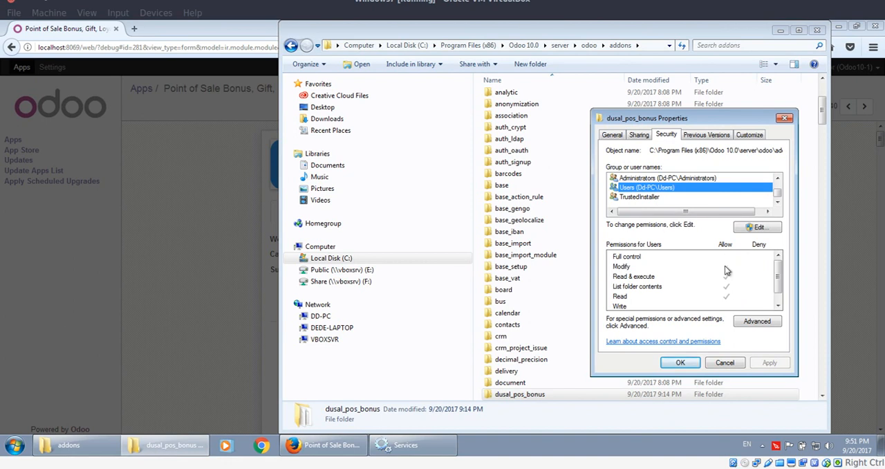
mouse_move(626, 303)
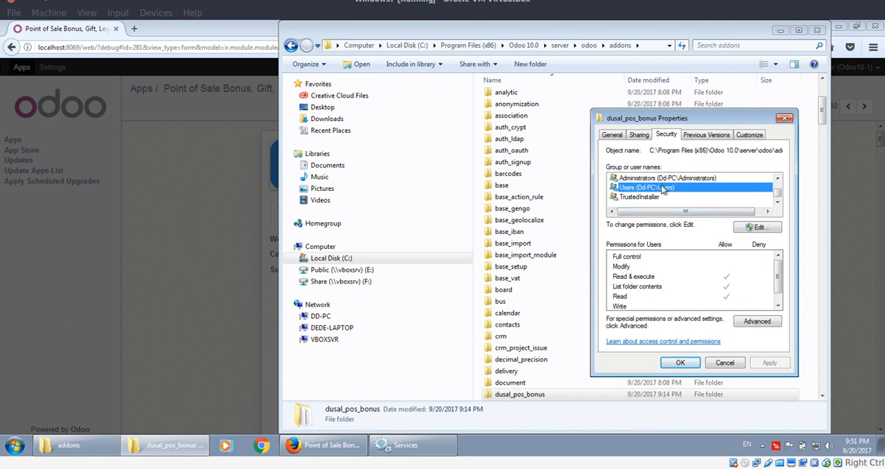
click(664, 177)
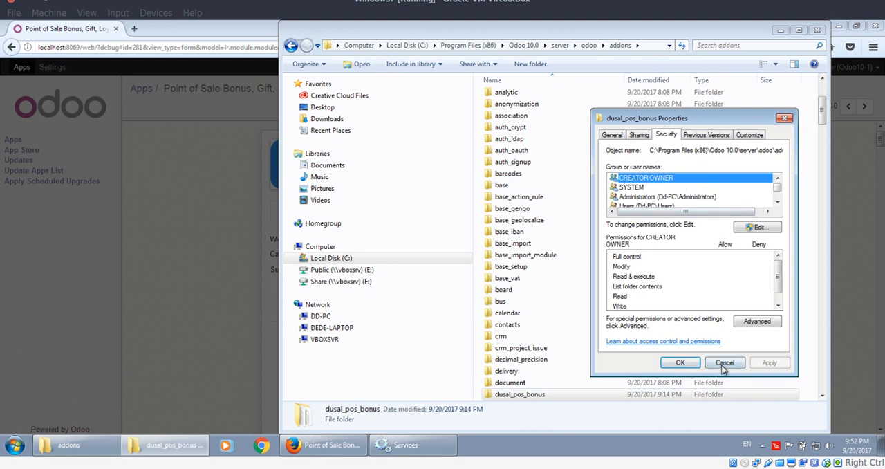
Step: Cancel the folder Properties dialog and return to Firefox as the installation completes
click(725, 362)
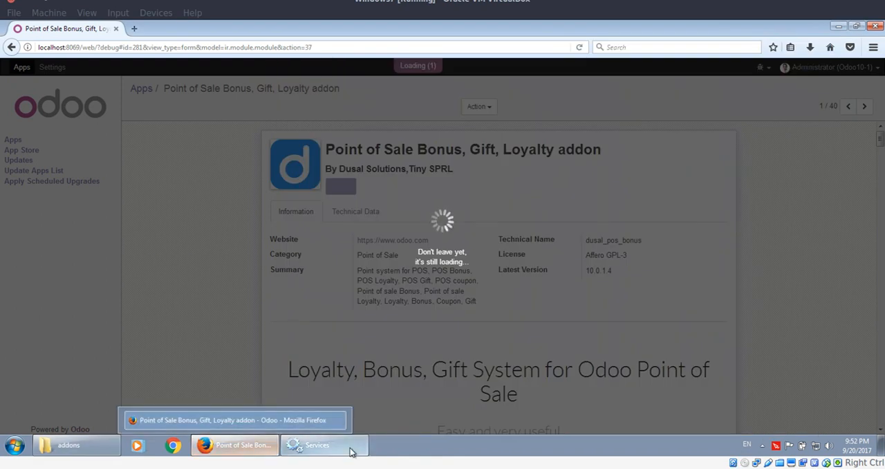
mouse_move(394, 456)
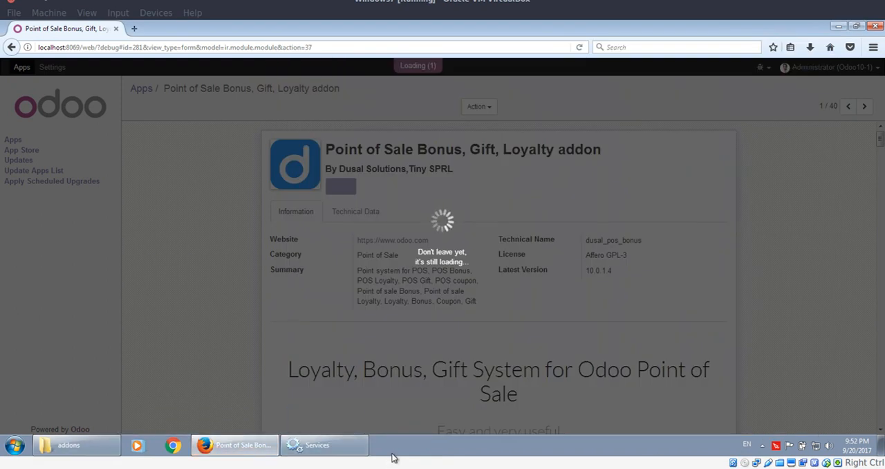
click(762, 444)
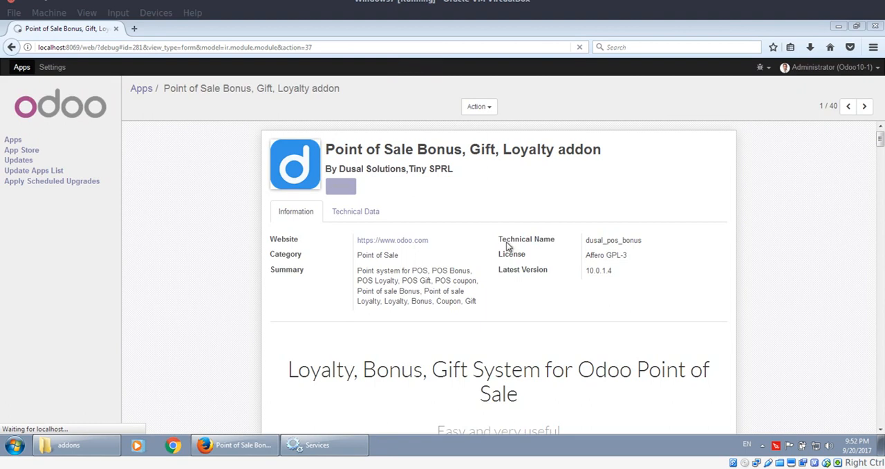
mouse_move(446, 197)
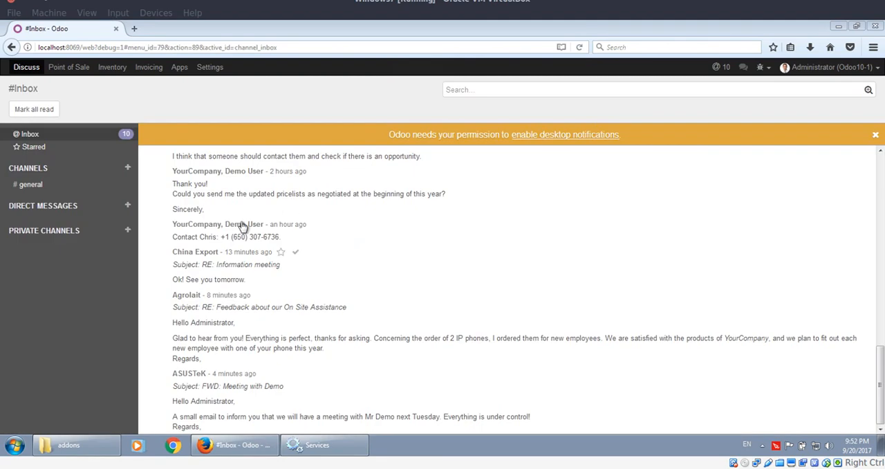
Step: Start a new loyalty program named program-1 under Point of Sale Loyalty Programs
click(69, 66)
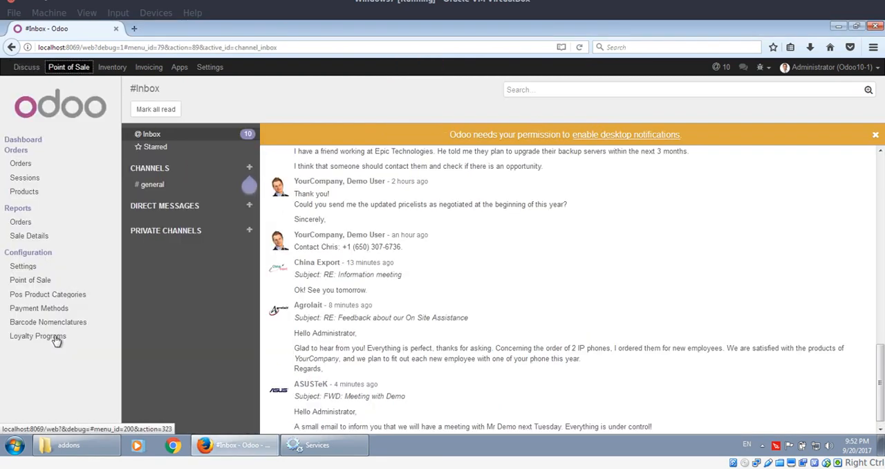
click(38, 335)
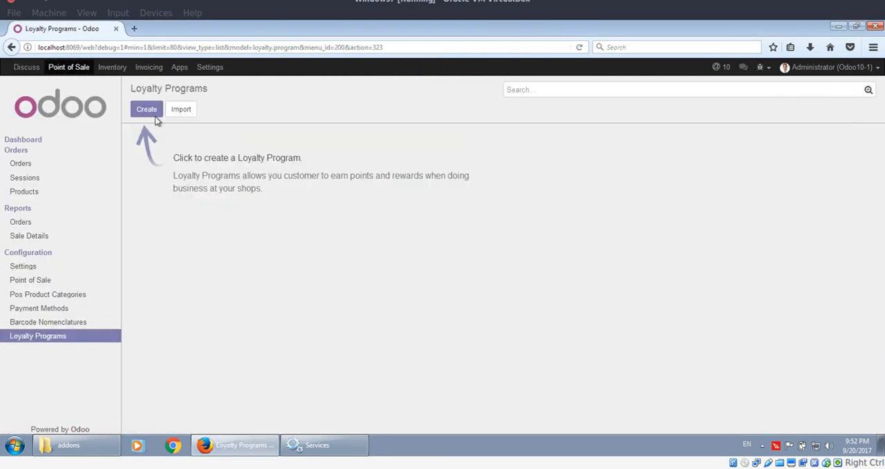
click(146, 109)
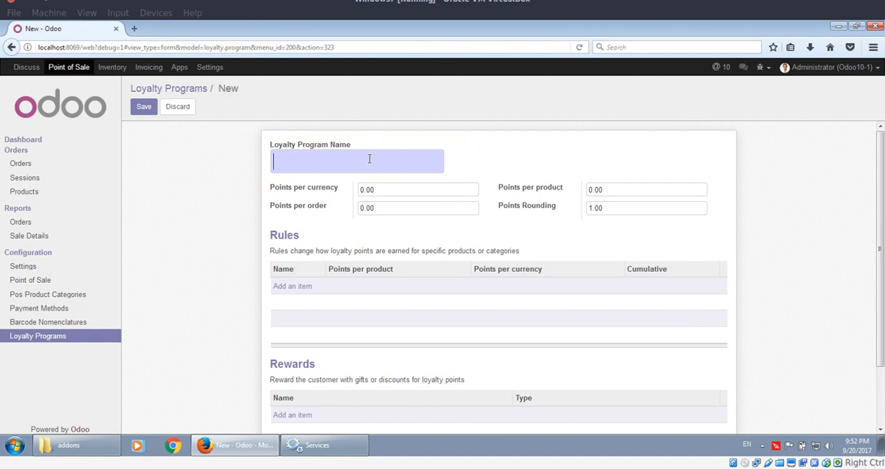
text(program-1)
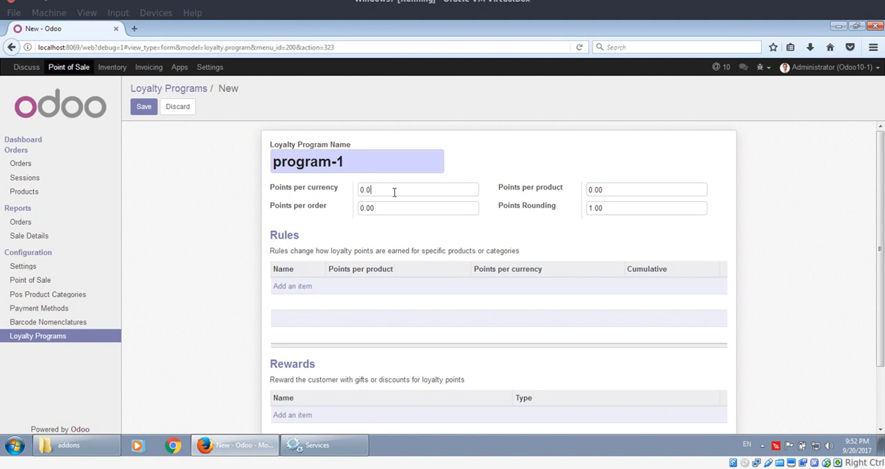
scroll(down, 3)
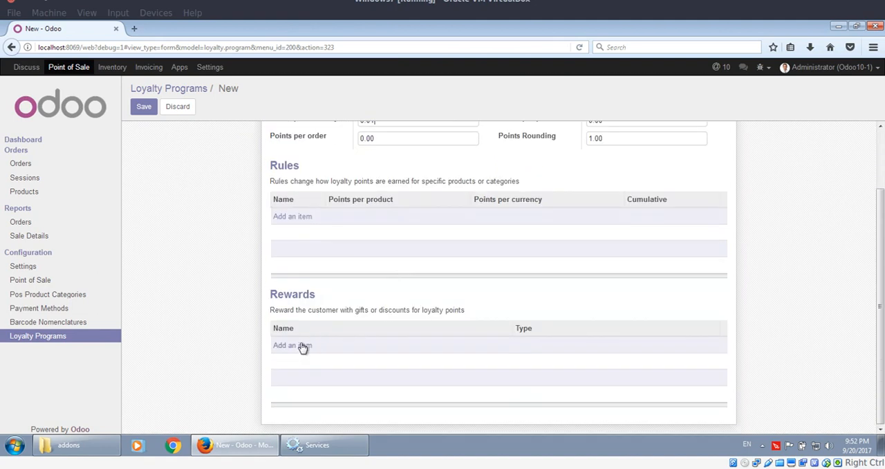
Step: Add a Resale reward 'reward' using a new service point product 'reward' priced 1.00
click(291, 345)
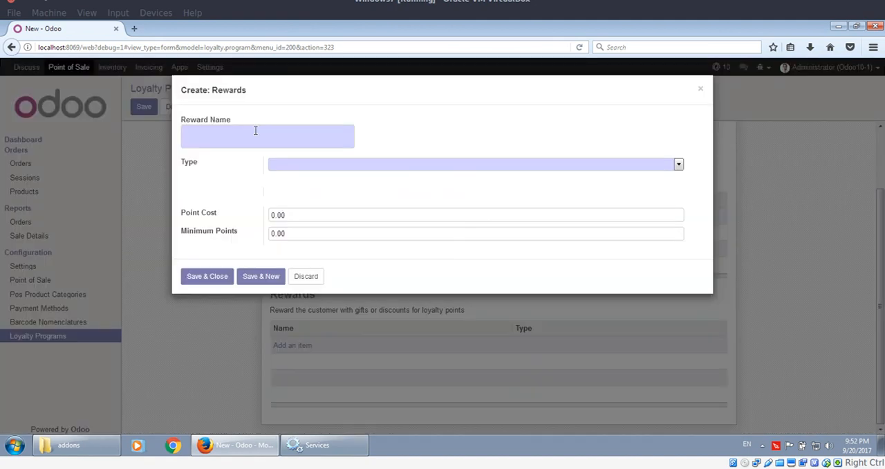
text(reward)
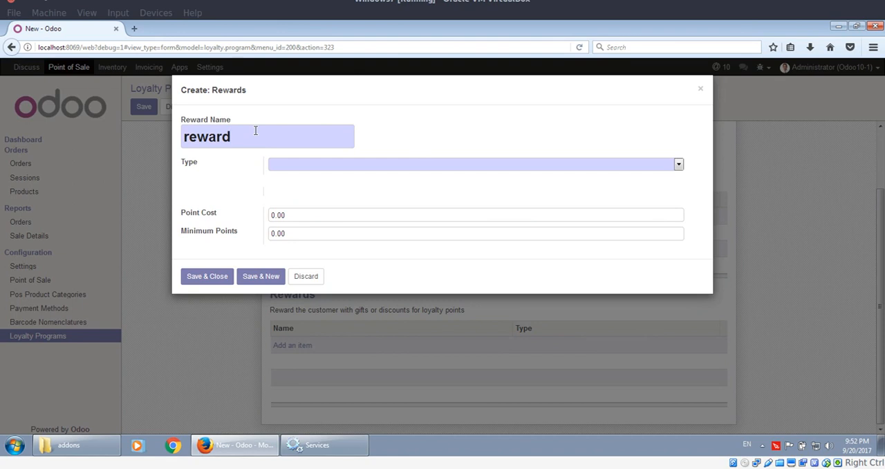
click(475, 164)
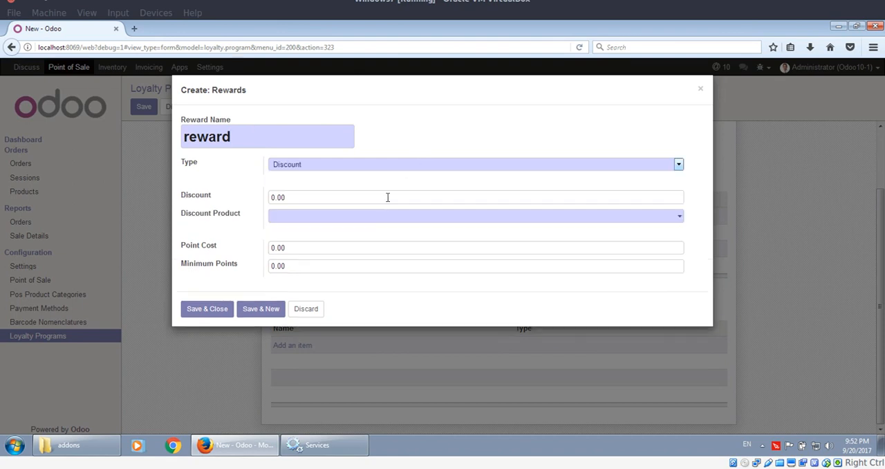
click(476, 164)
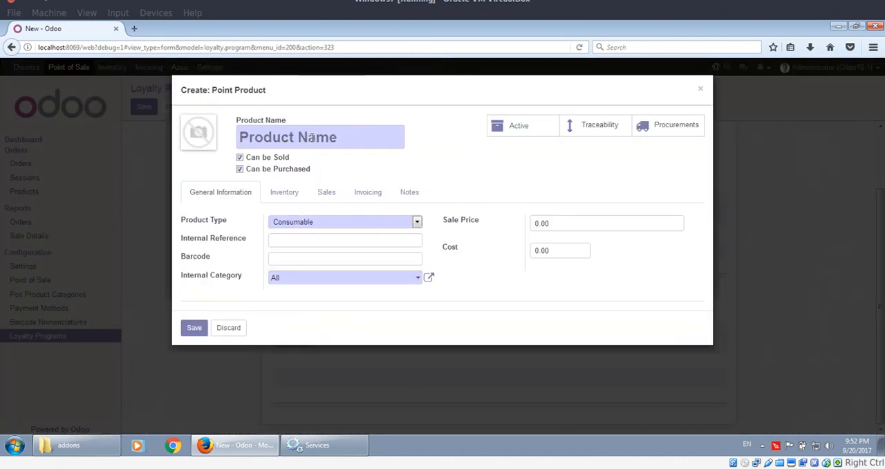
text(reward)
click(606, 224)
text(1)
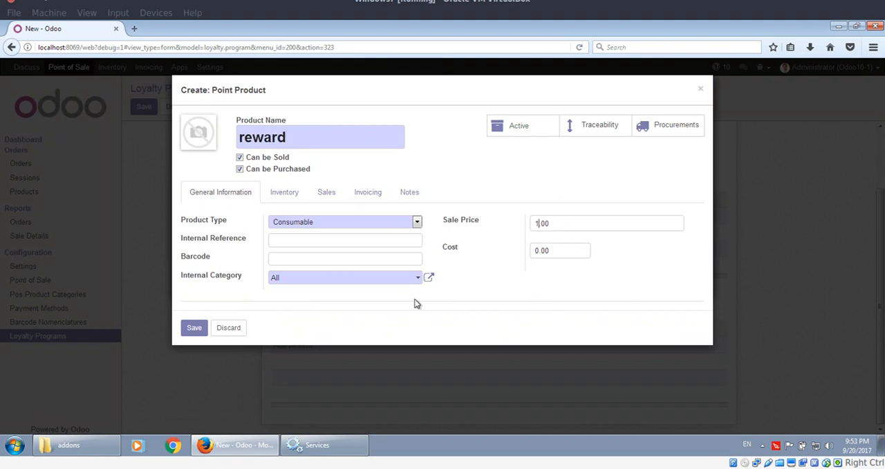
click(343, 221)
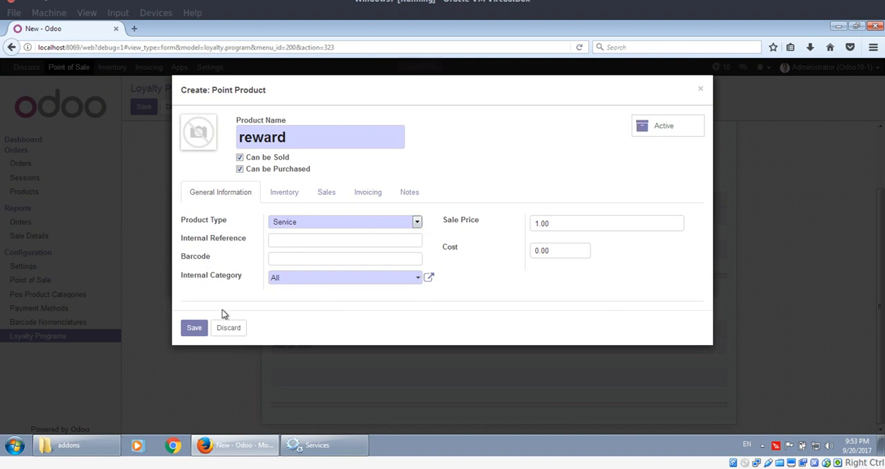
click(194, 327)
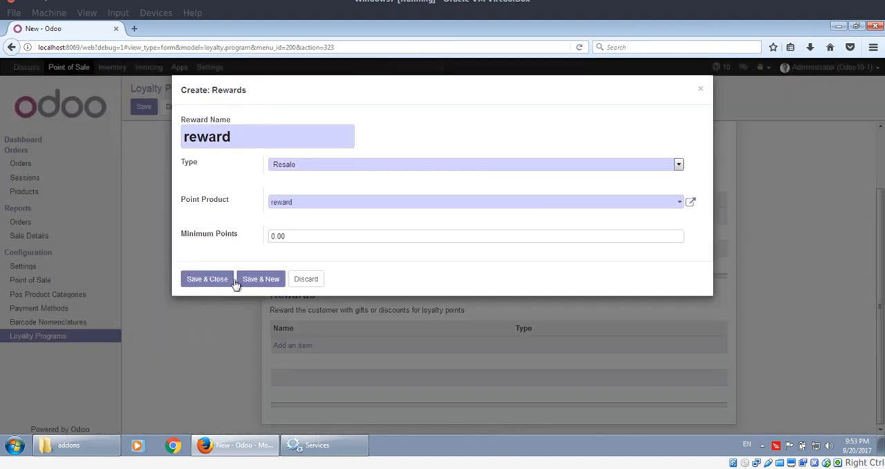
click(207, 279)
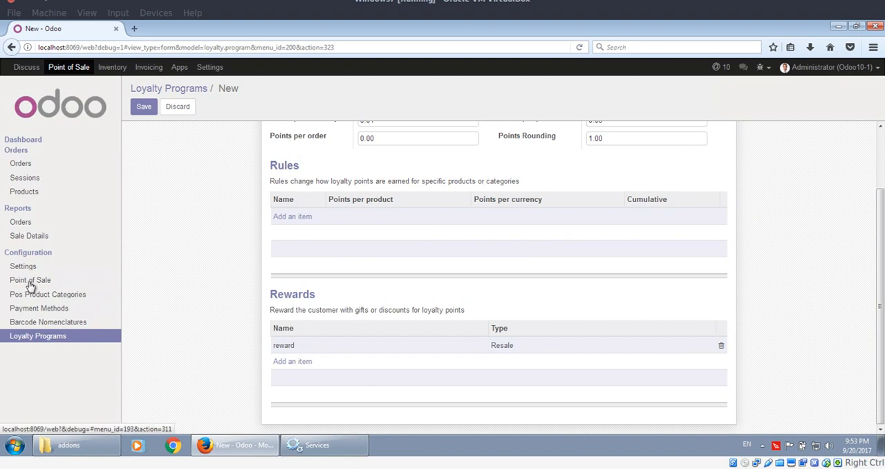
Step: Save loyalty program-1 and assign it as the Main point of sale's loyalty program
click(144, 105)
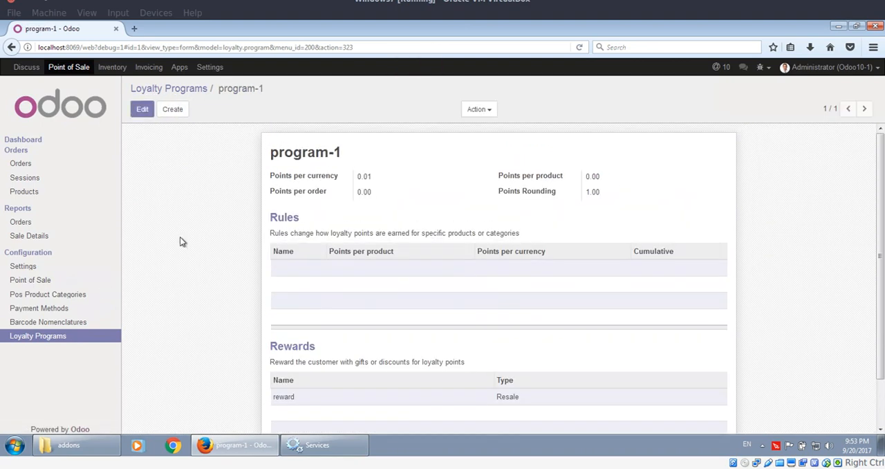
click(31, 280)
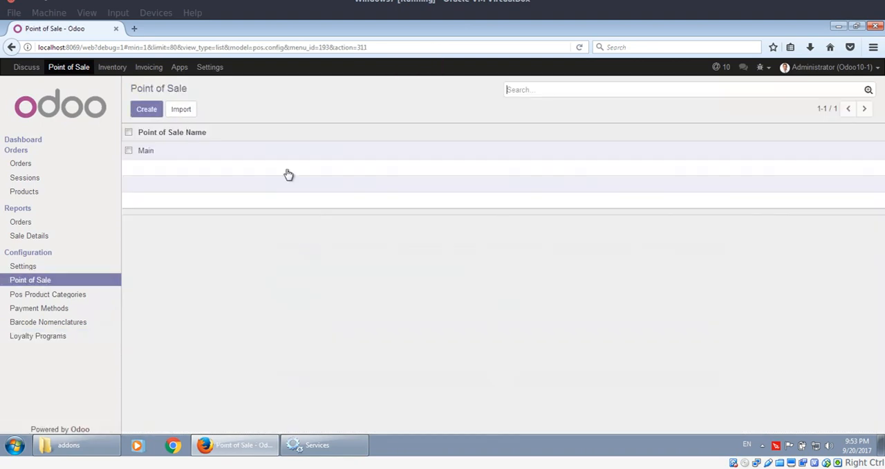
click(145, 150)
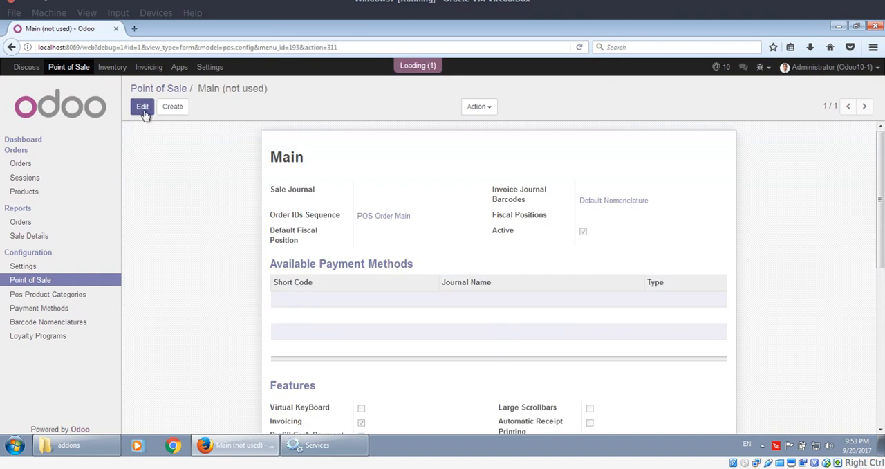
click(142, 105)
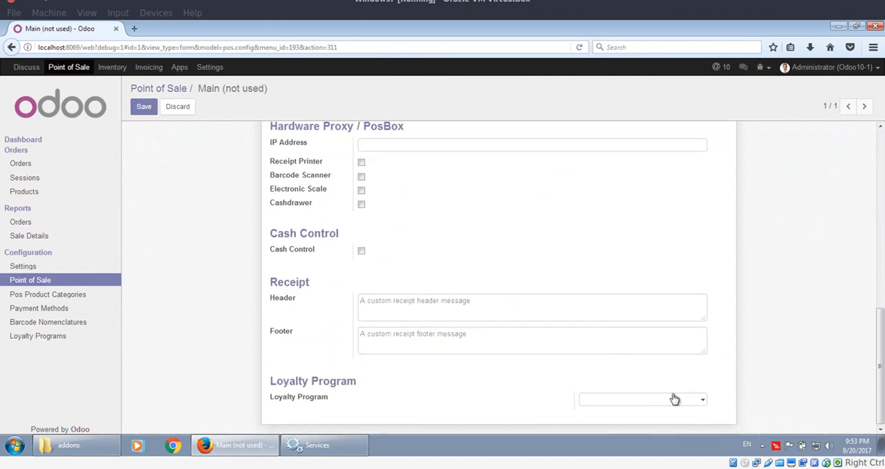
click(639, 399)
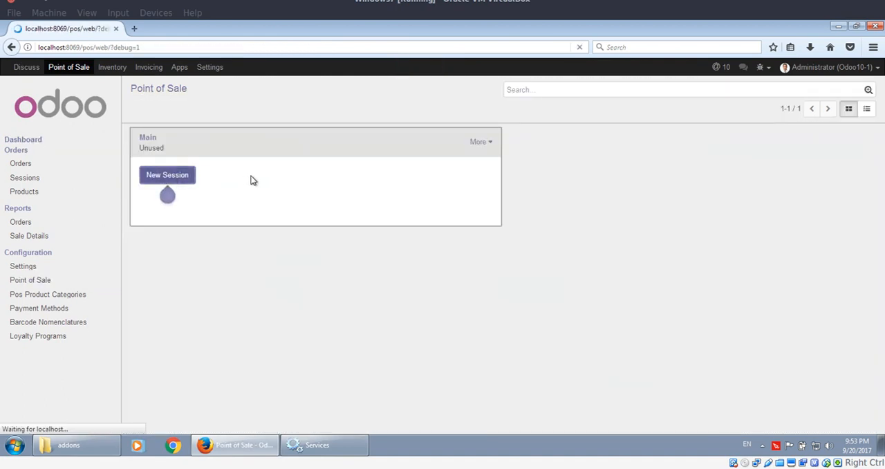
Step: Start a new POS session and build an Agrolait order for Acsone.eu, Prepaid Consulting and External Audit
click(167, 174)
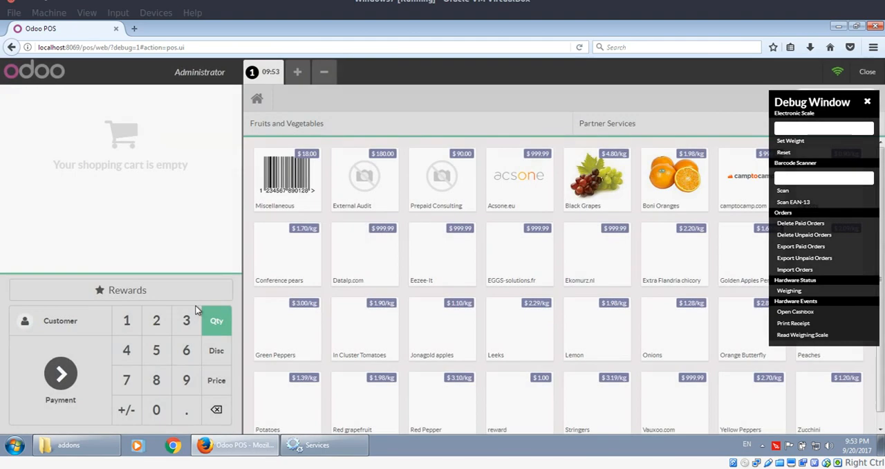
click(867, 101)
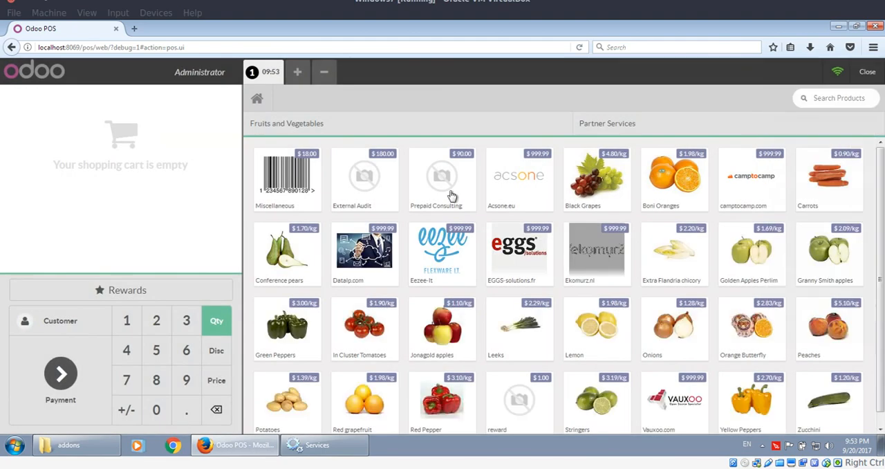
click(60, 320)
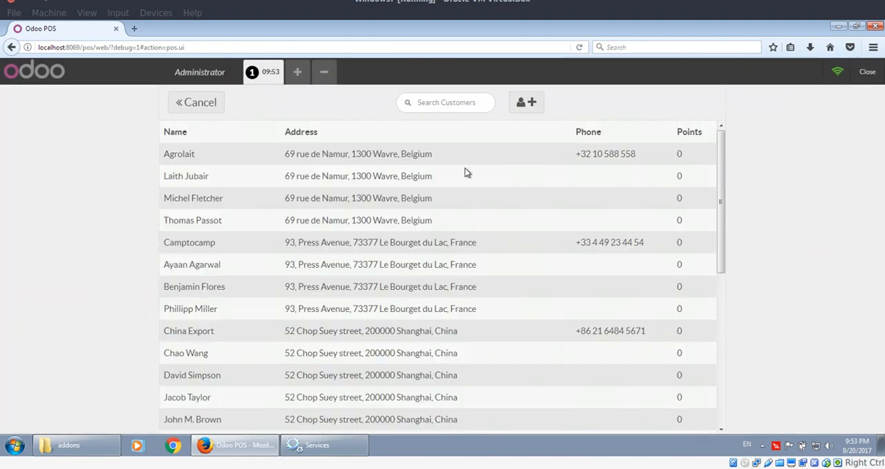
mouse_move(202, 161)
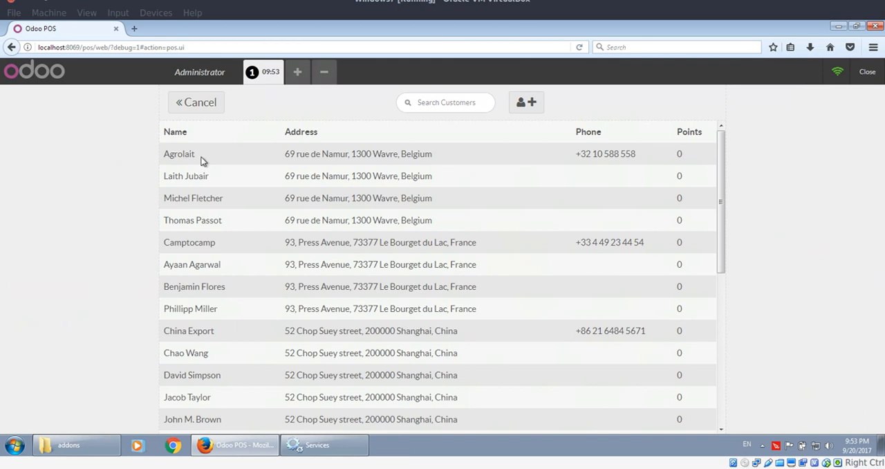
click(179, 154)
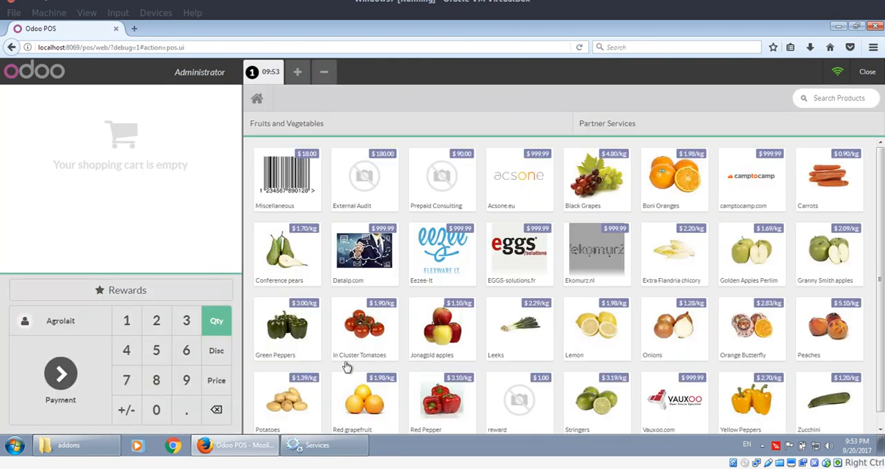
click(518, 174)
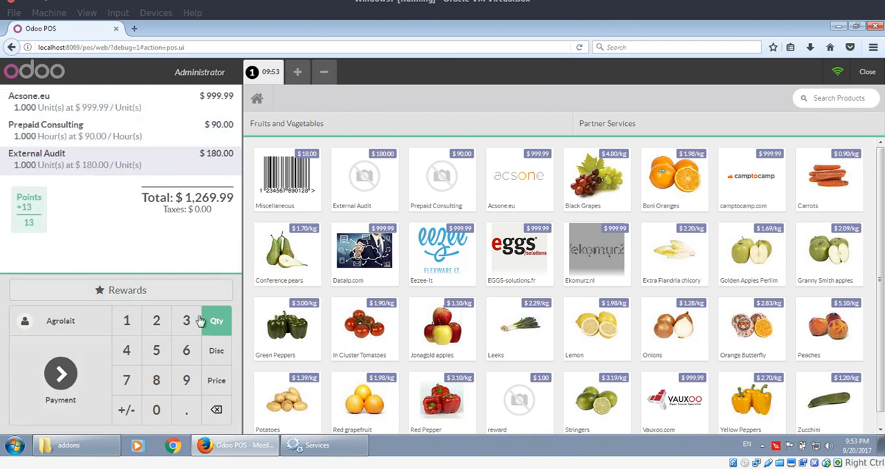
Step: Pay the $1,269.99 order in cash (USD) and validate it
click(60, 381)
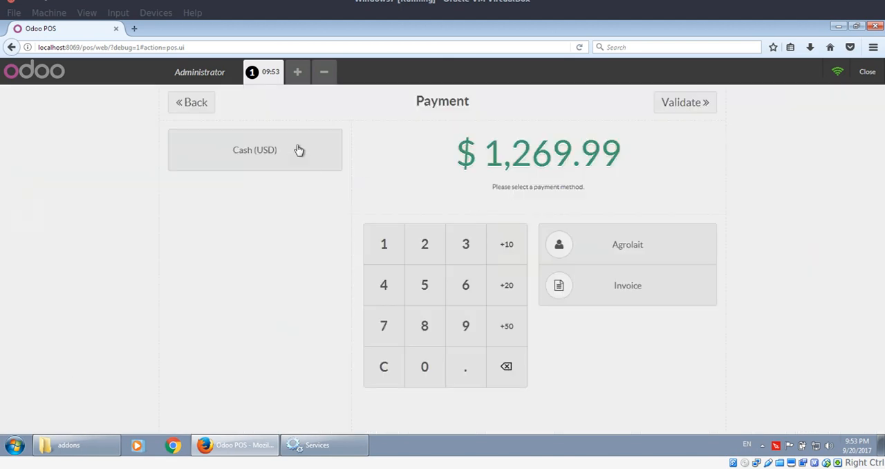
click(255, 150)
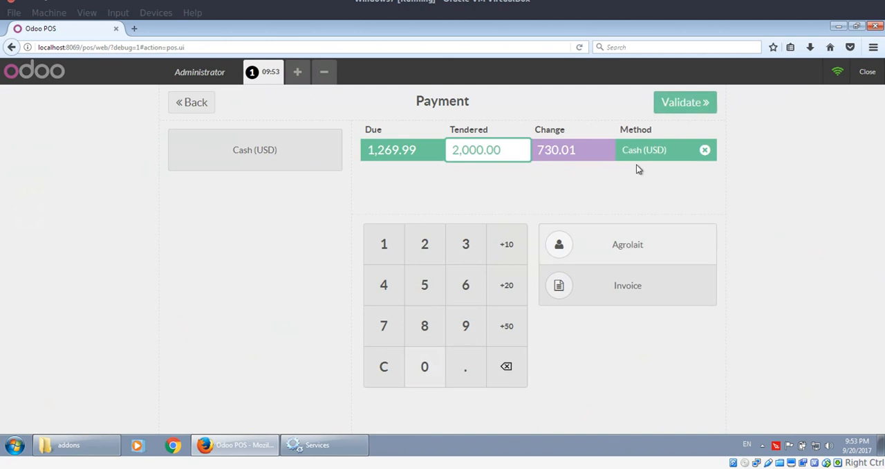
click(684, 101)
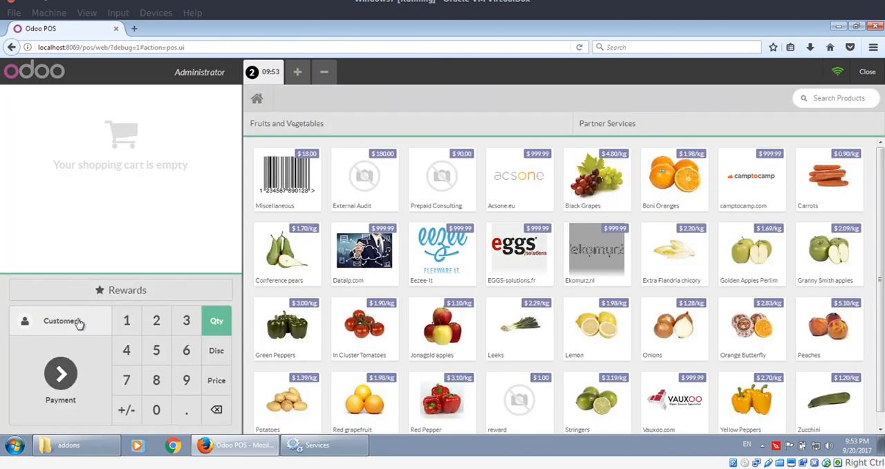
Step: Create an Agrolait order for Prepaid Consulting and redeem 13 points as a -$13.00 reward
click(62, 320)
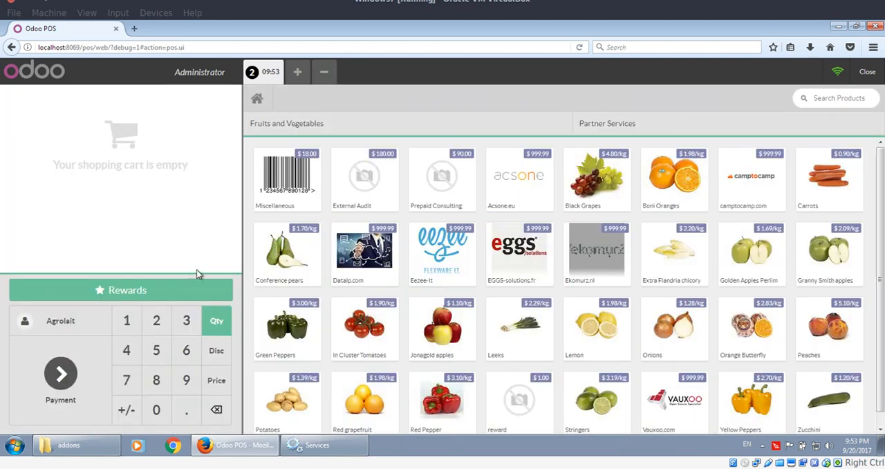
click(440, 178)
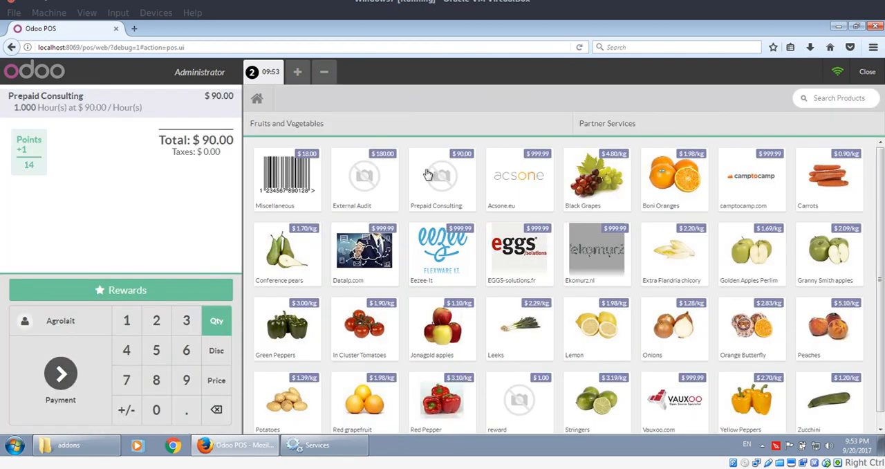
click(120, 290)
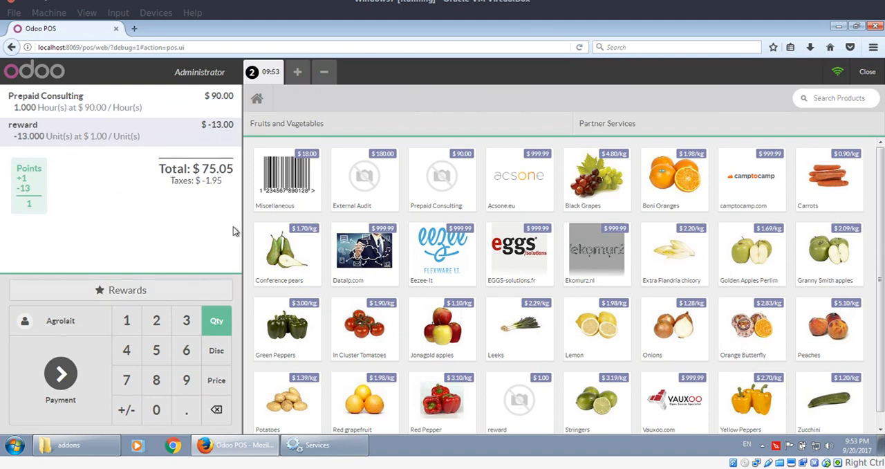
mouse_move(163, 166)
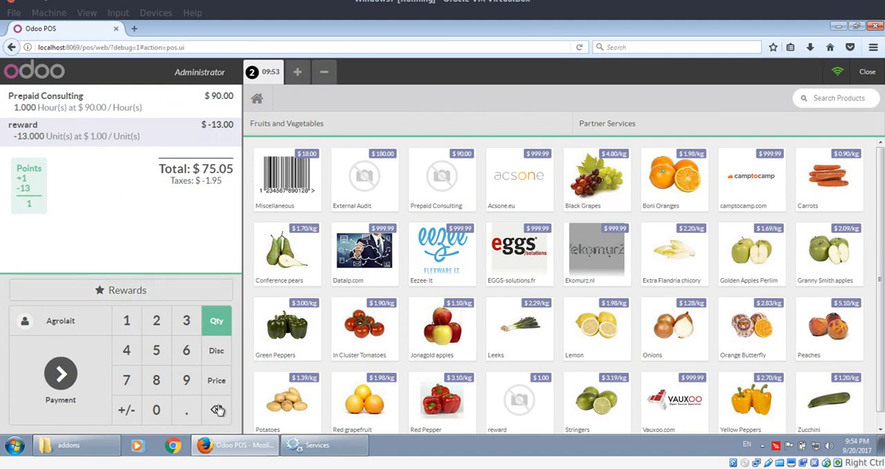
Step: Pay the $75.05 order in cash (USD) and validate it
click(60, 384)
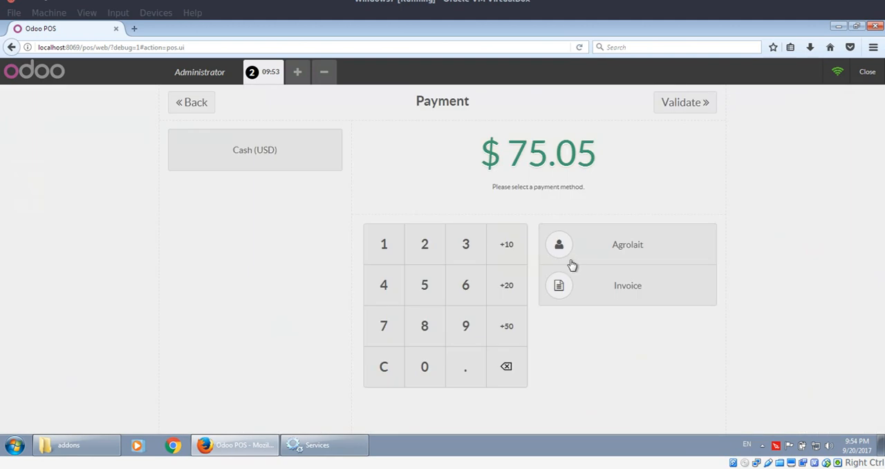
mouse_move(358, 176)
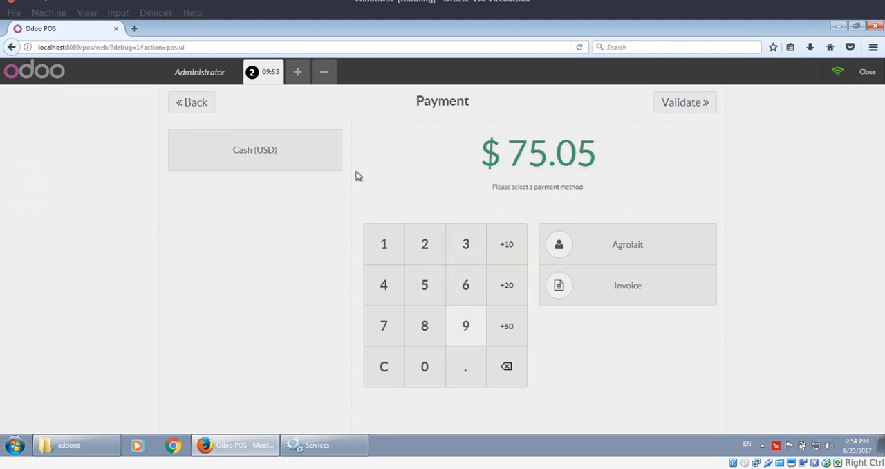
click(254, 150)
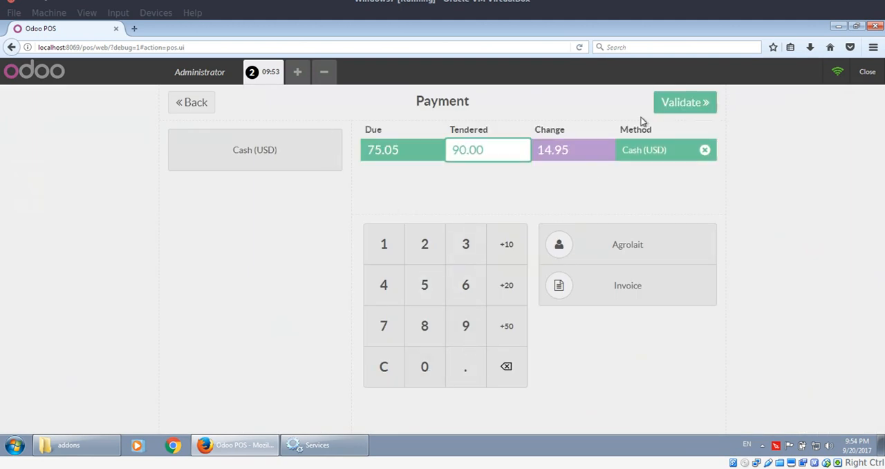
click(684, 102)
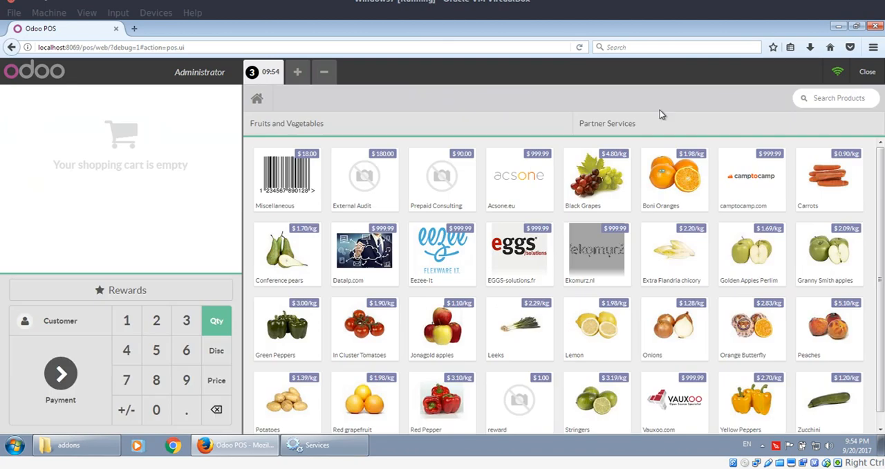
mouse_move(760, 180)
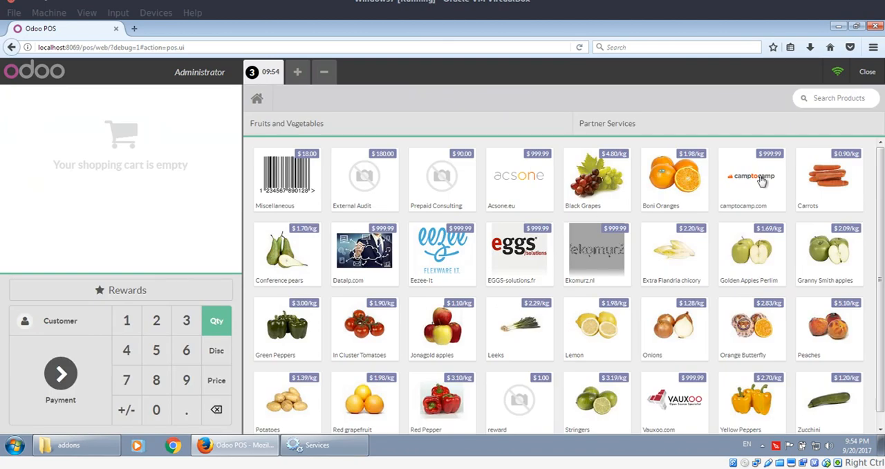